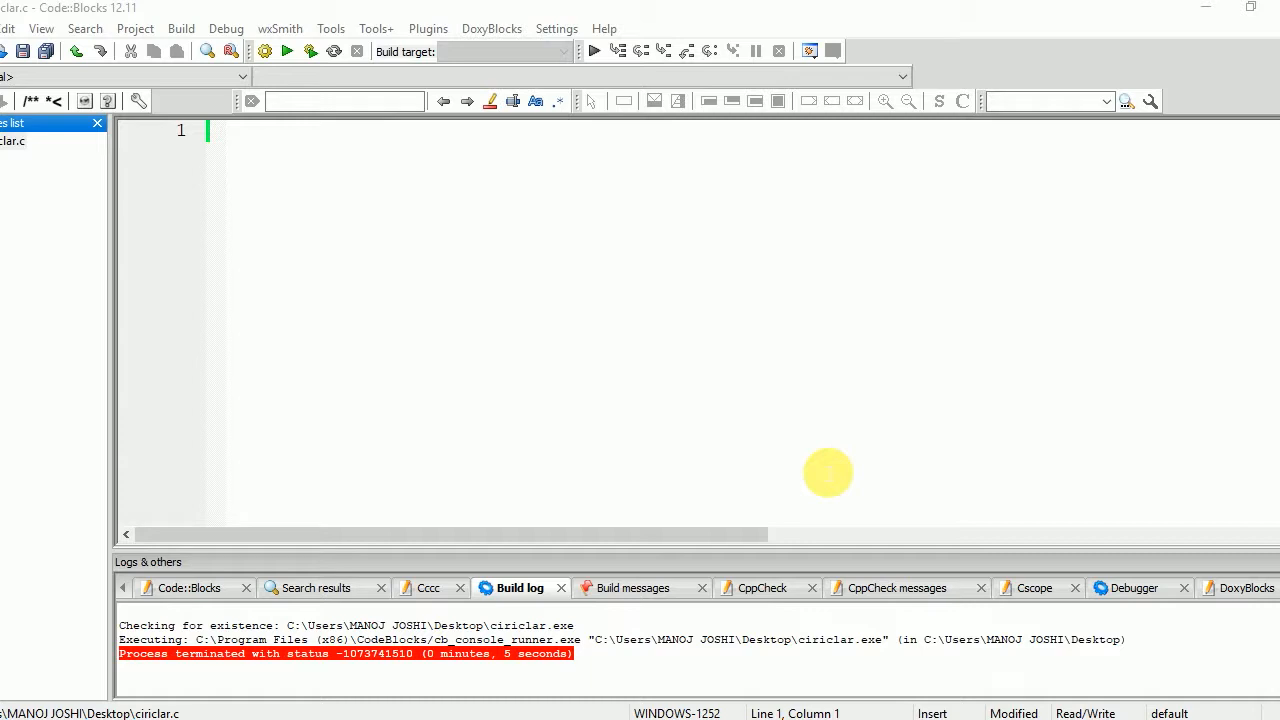
{"action": "mouse_move", "coordinate": [340, 230]}
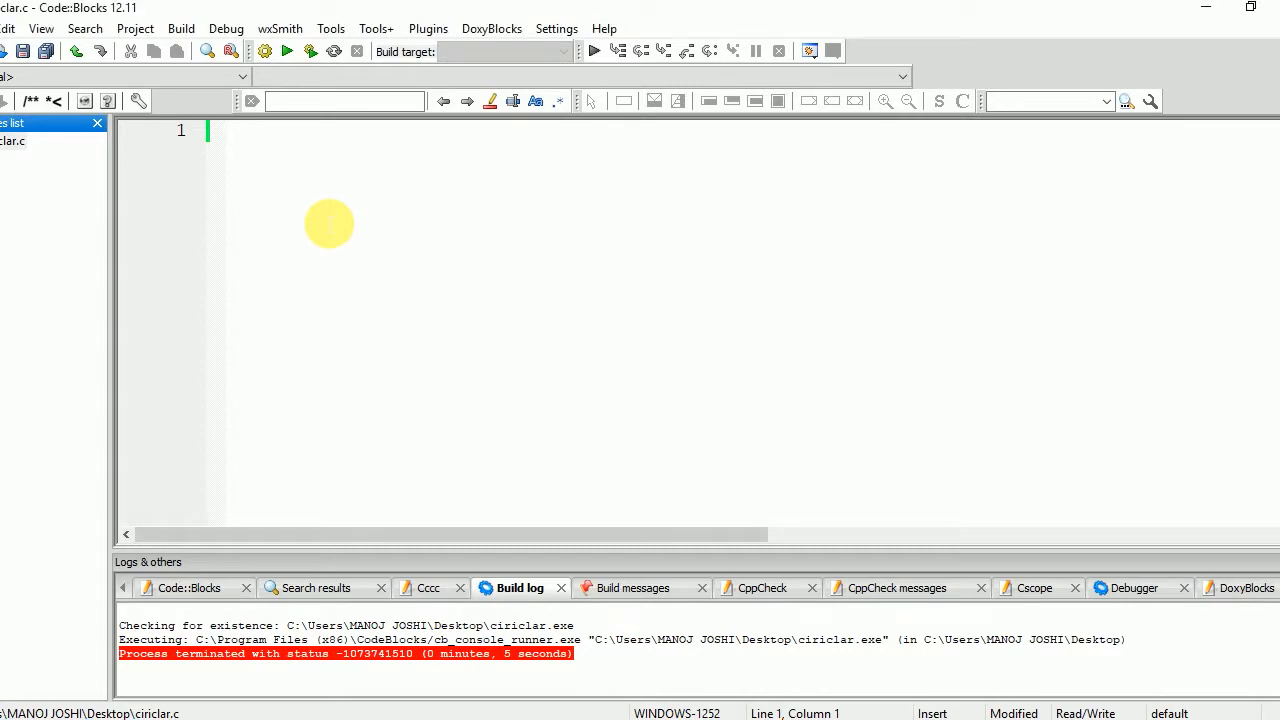
Write #include<stdio.h> and an empty int main() with braces
{"action": "type", "text": "#include<s"}
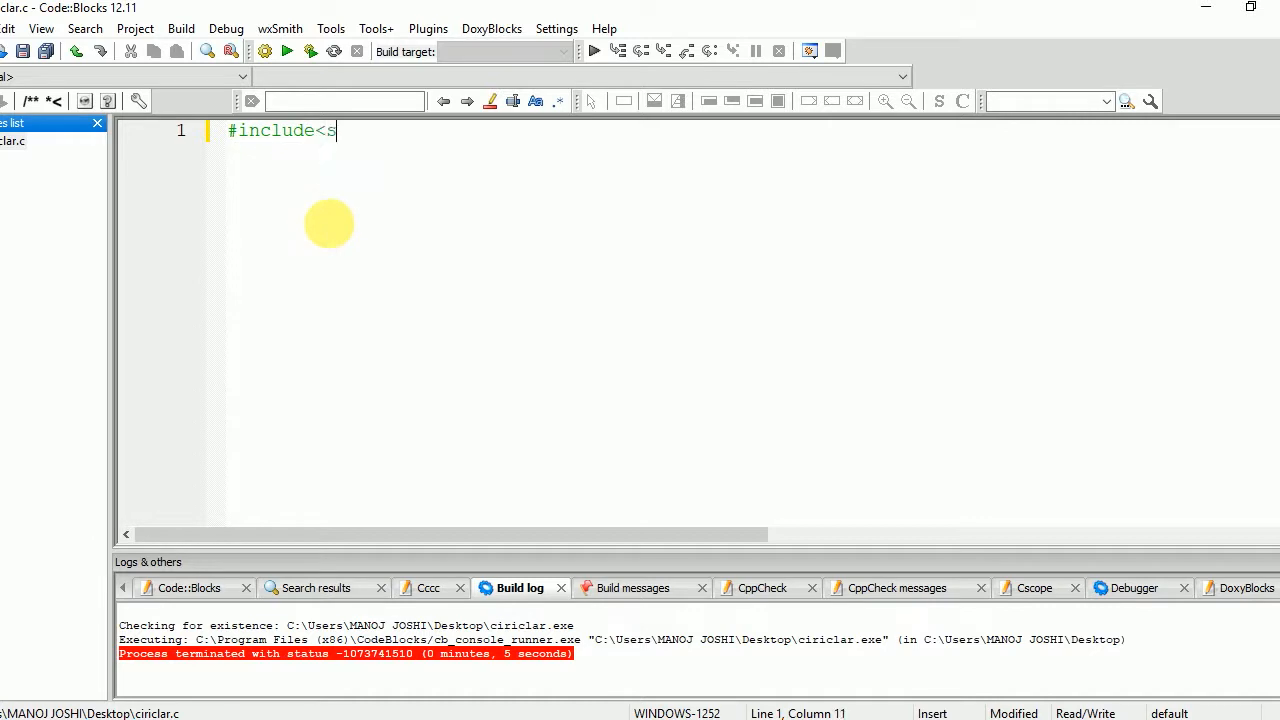
{"action": "type", "text": "tdio.h>"}
{"action": "type", "text": "in"}
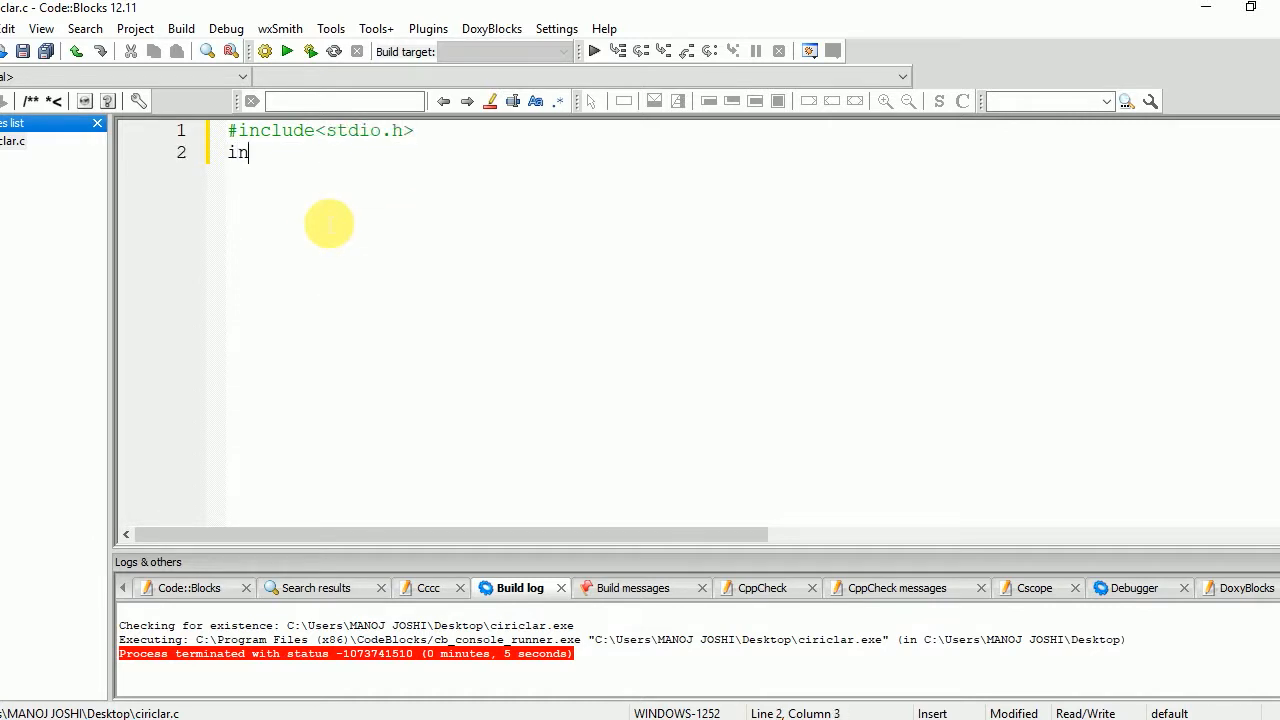
{"action": "type", "text": "t main()"}
{"action": "type", "text": "{"}
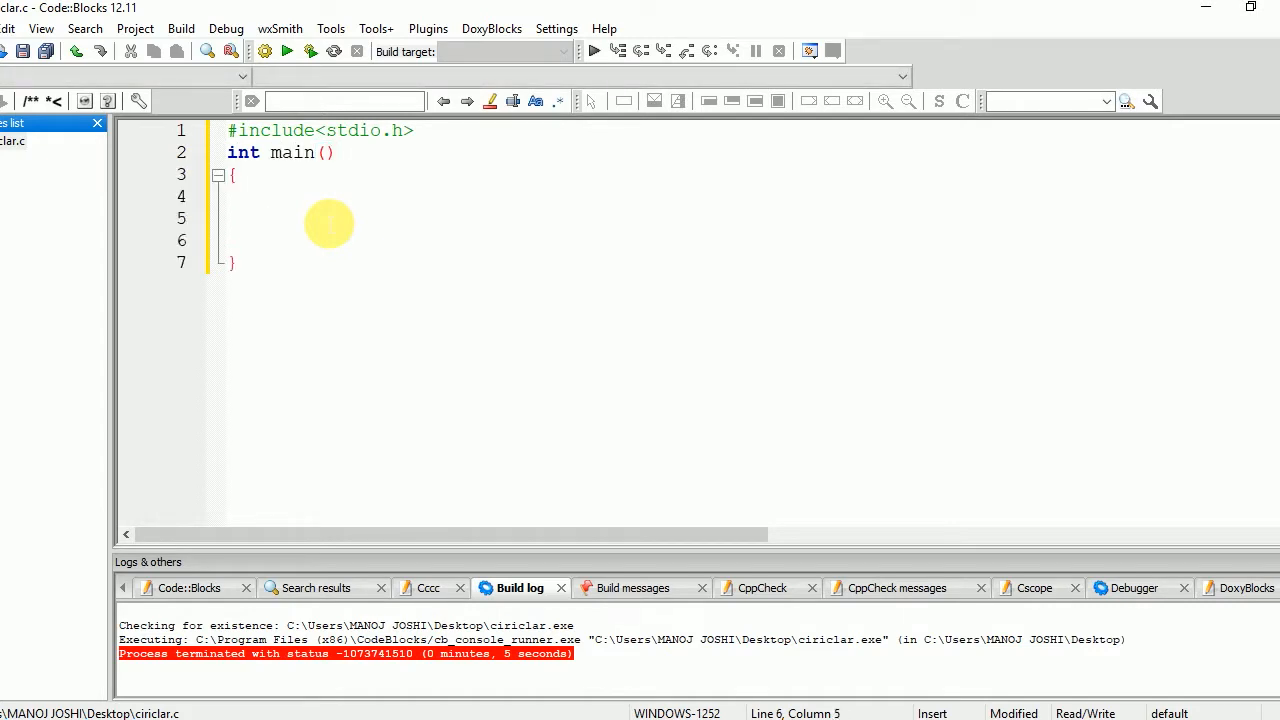
Add a printf prompt: "enter the number whose factiorial u want to find"
{"action": "type", "text": "pr"}
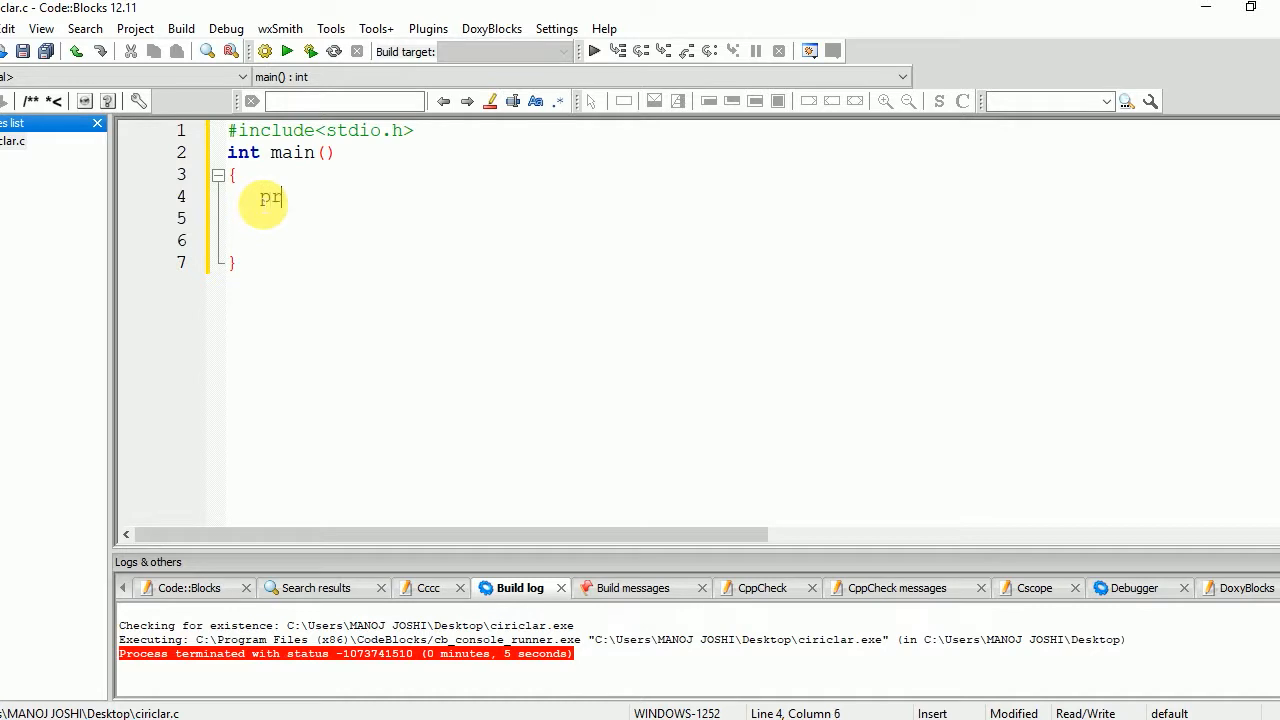
{"action": "type", "text": "intf("}
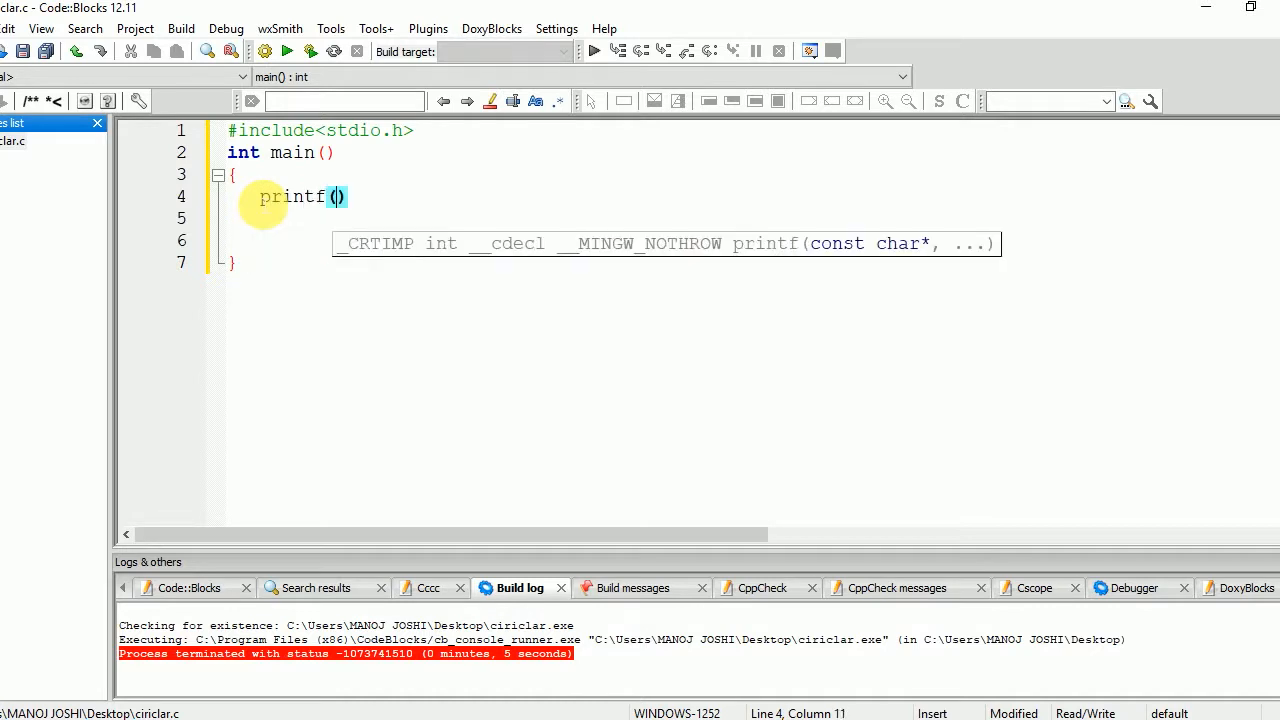
{"action": "type", "text": "\"enter\""}
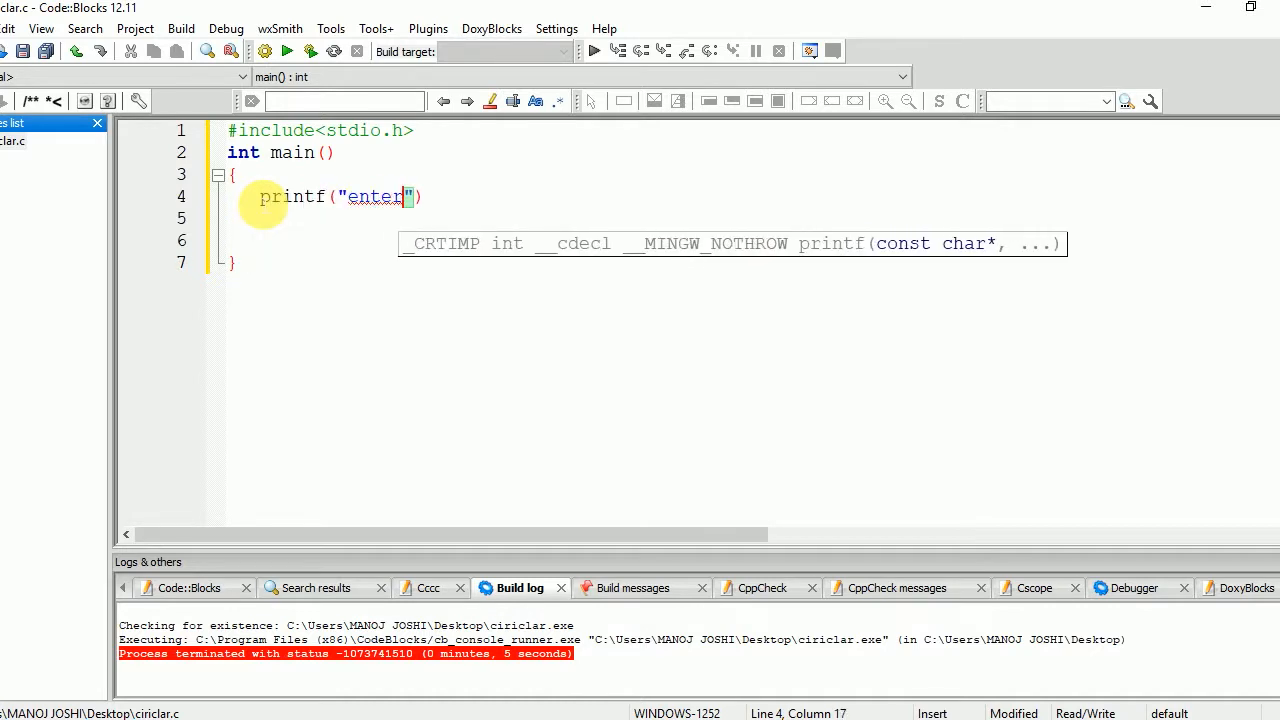
{"action": "type", "text": "the number whose fa"}
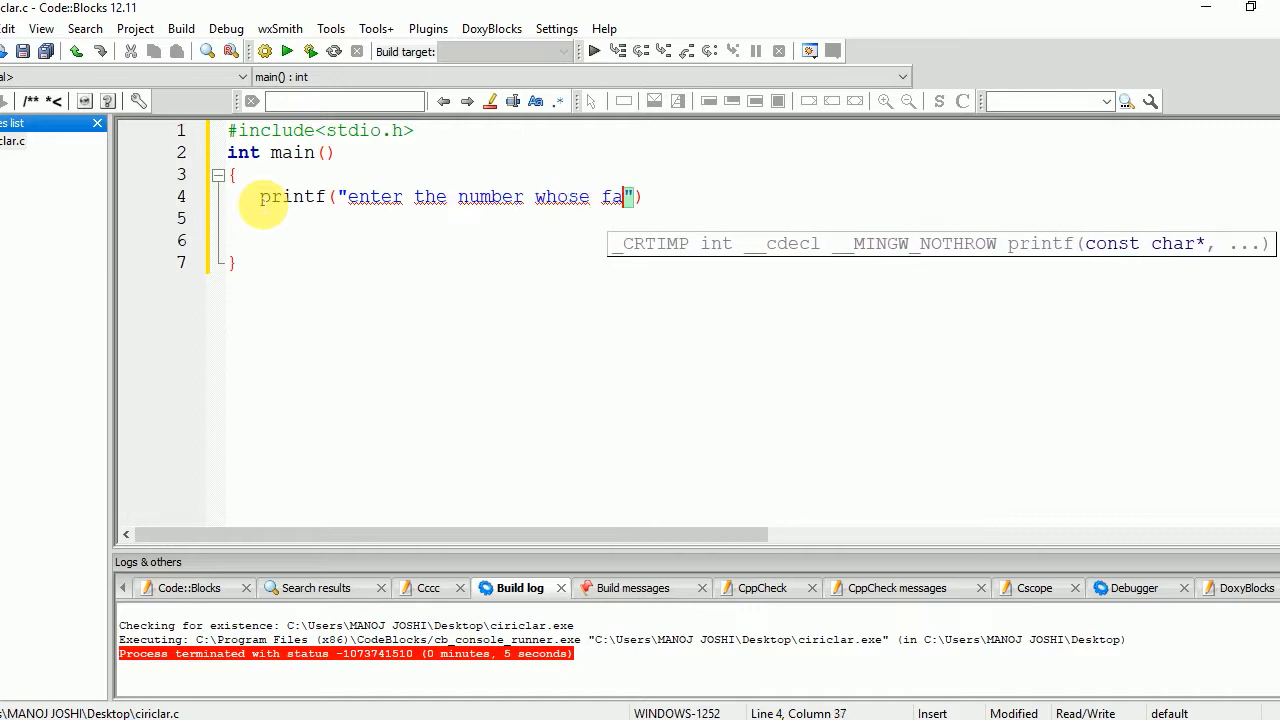
{"action": "type", "text": "ctorial"}
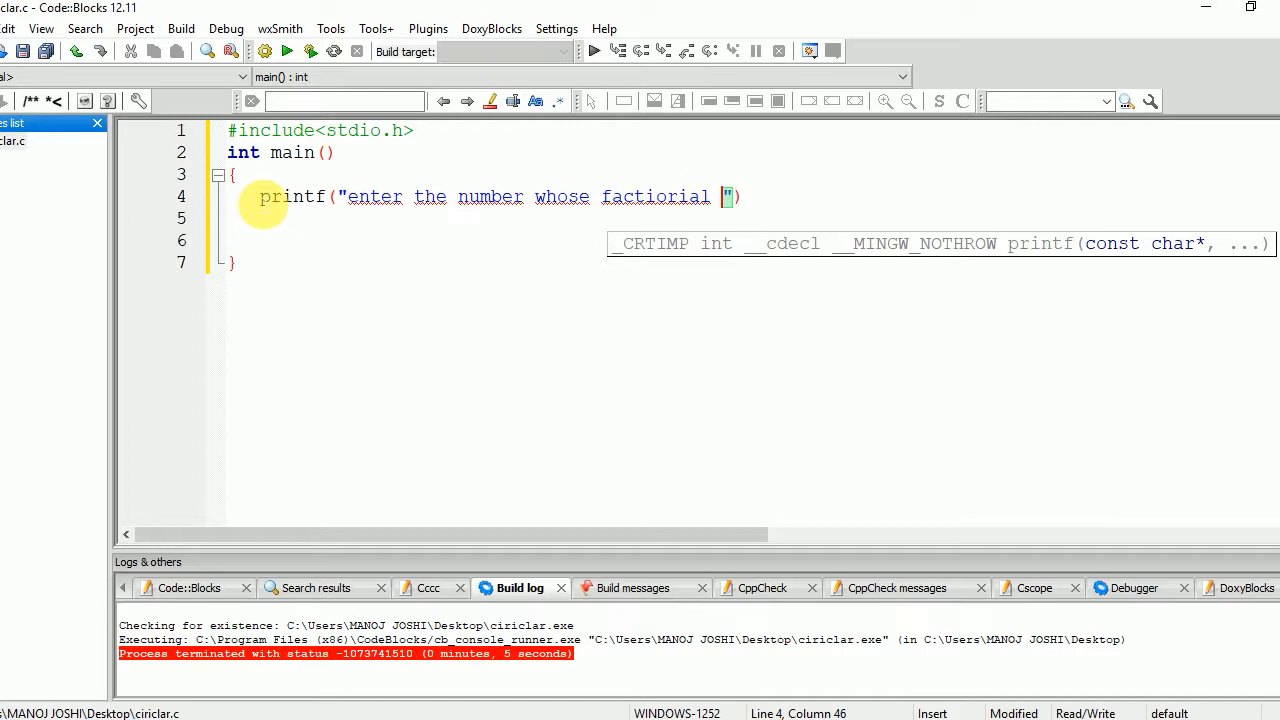
{"action": "type", "text": "u want to find"}
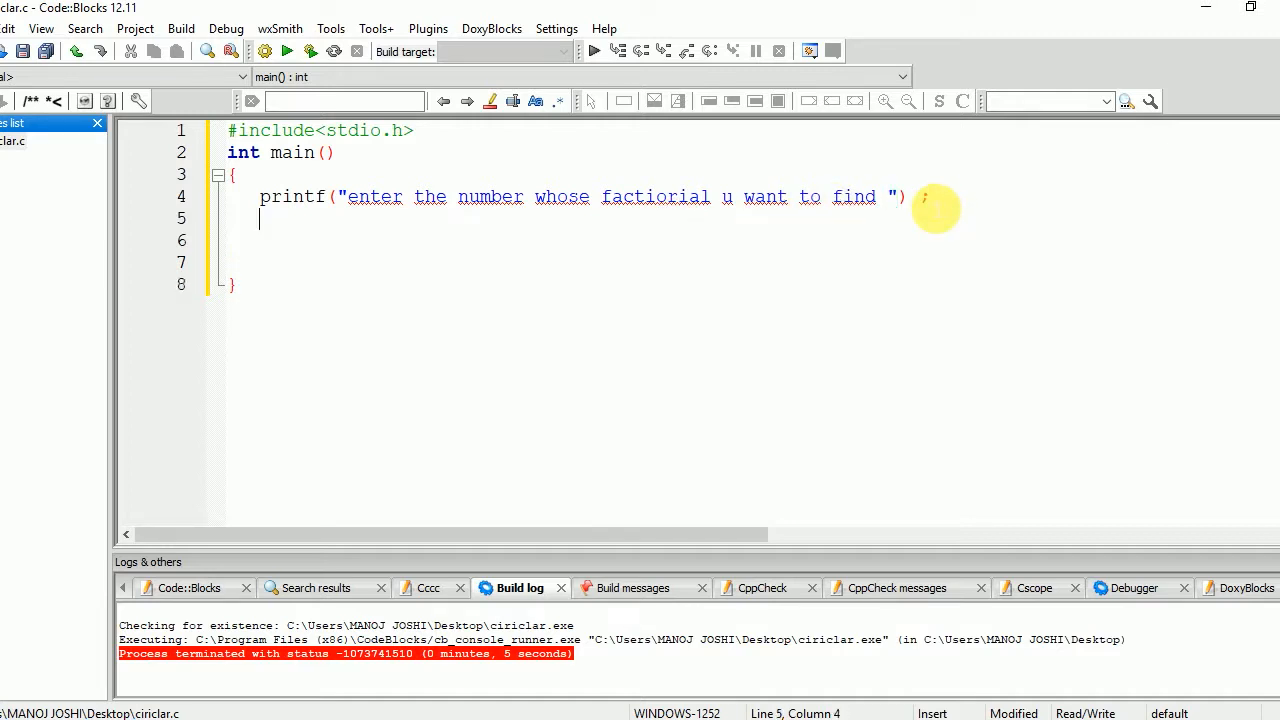
Read the number into n with scanf("%d",&n);
{"action": "type", "text": "scanf(\"%d"}
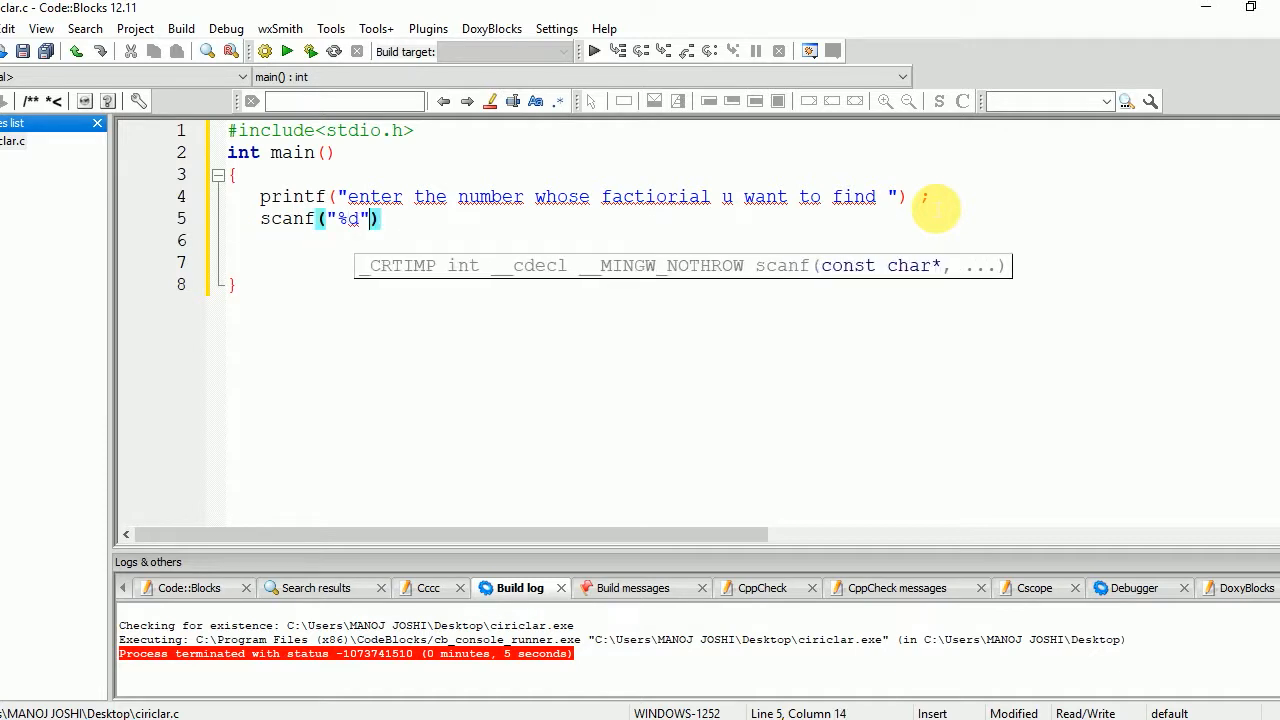
{"action": "type", "text": ",&"}
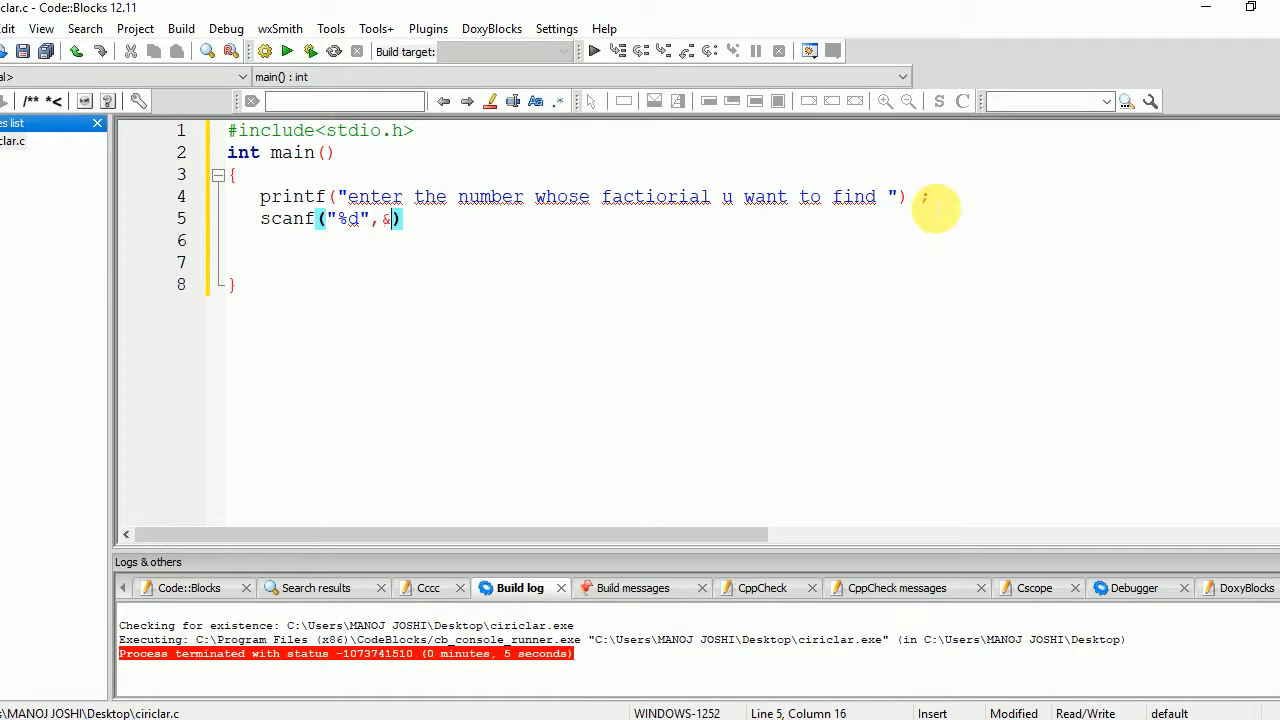
{"action": "type", "text": "n"}
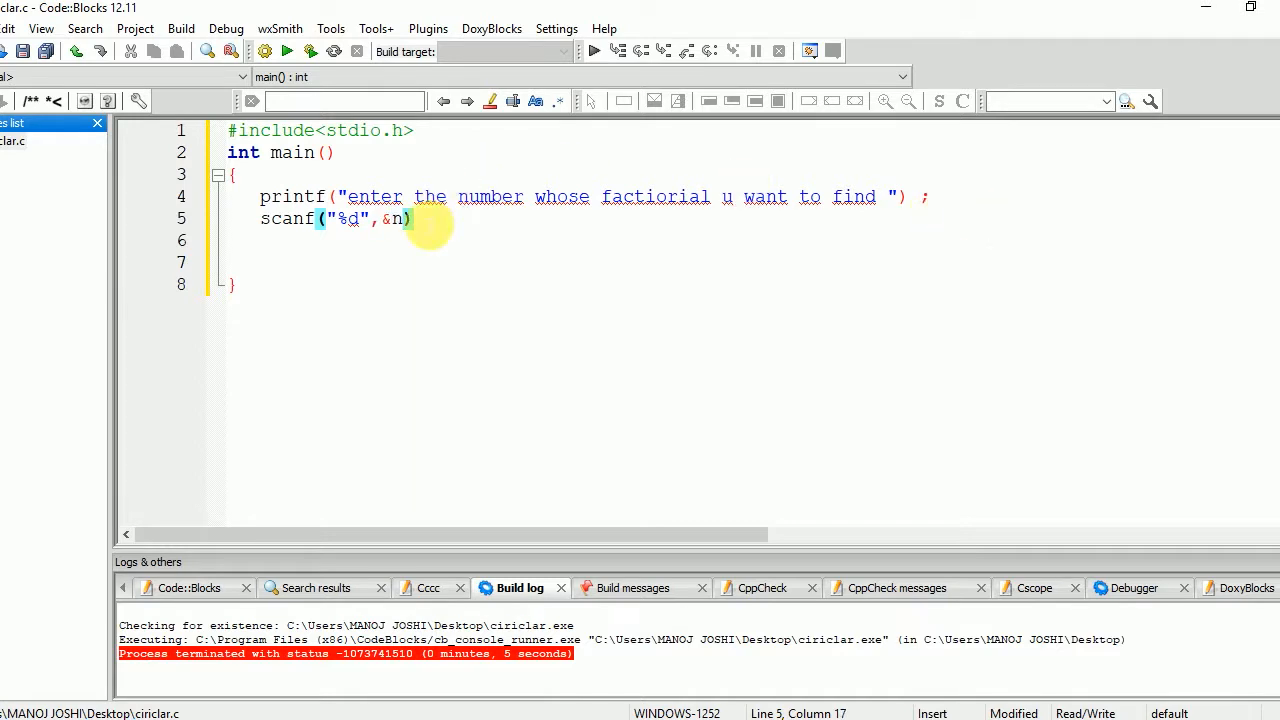
{"action": "type", "text": ";"}
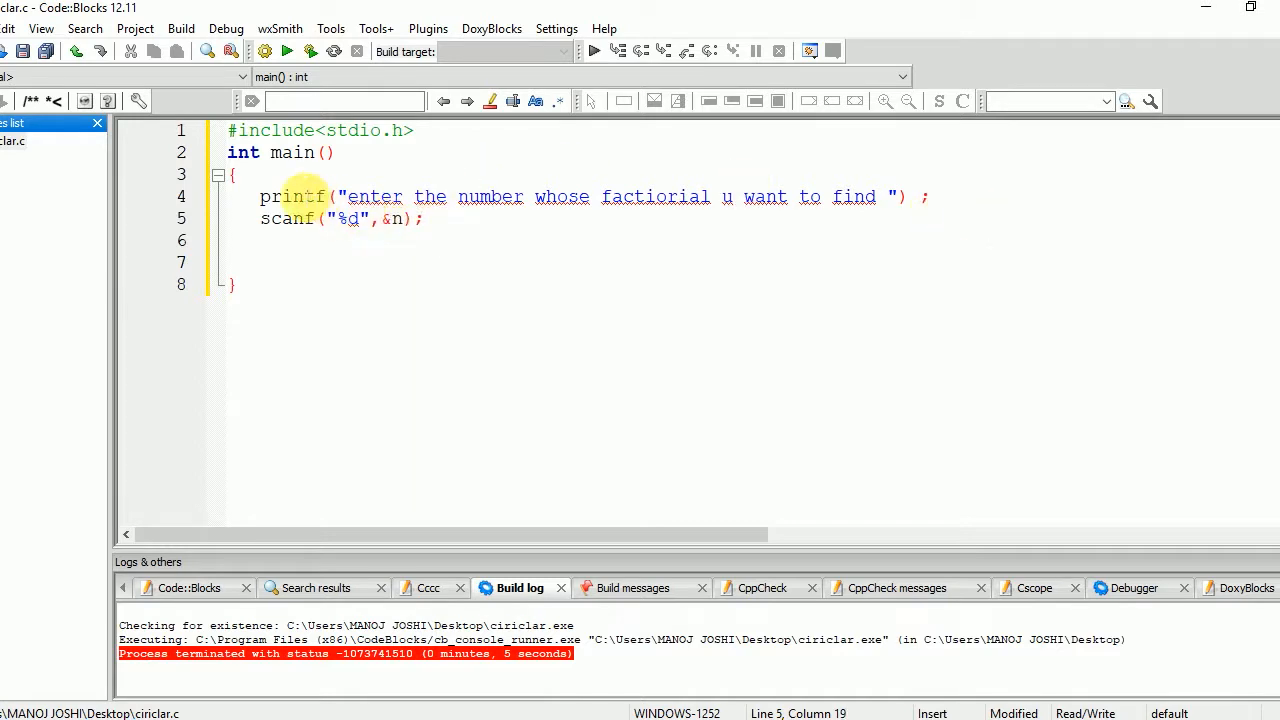
Declare int n; in main and add printf("%d",fact(n)); to print the result
{"action": "type", "text": "i"}
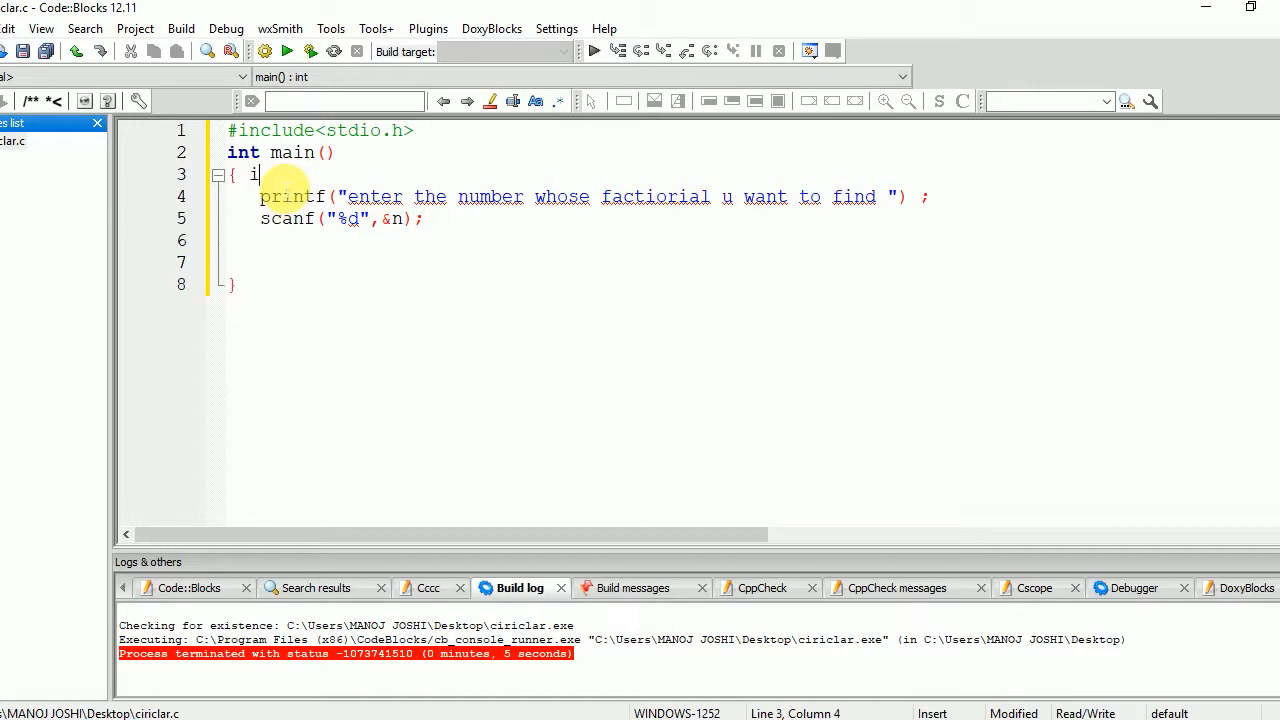
{"action": "type", "text": "nt n;"}
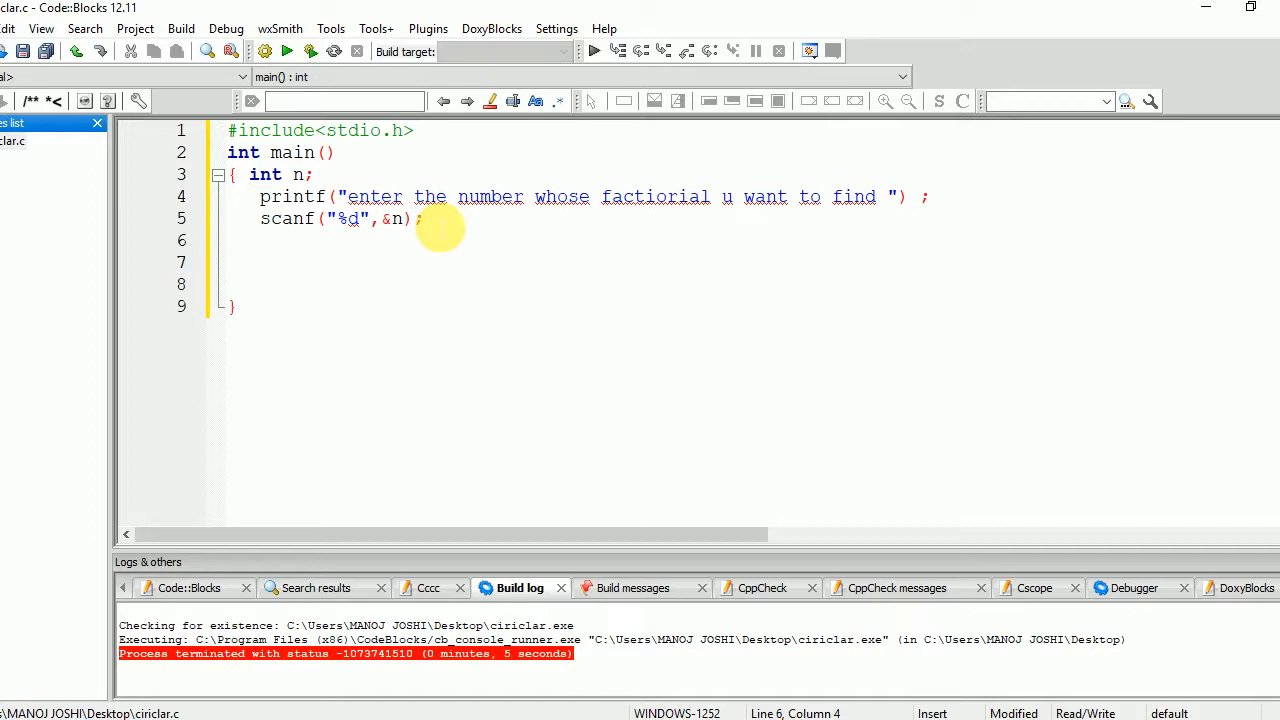
{"action": "type", "text": "printf("}
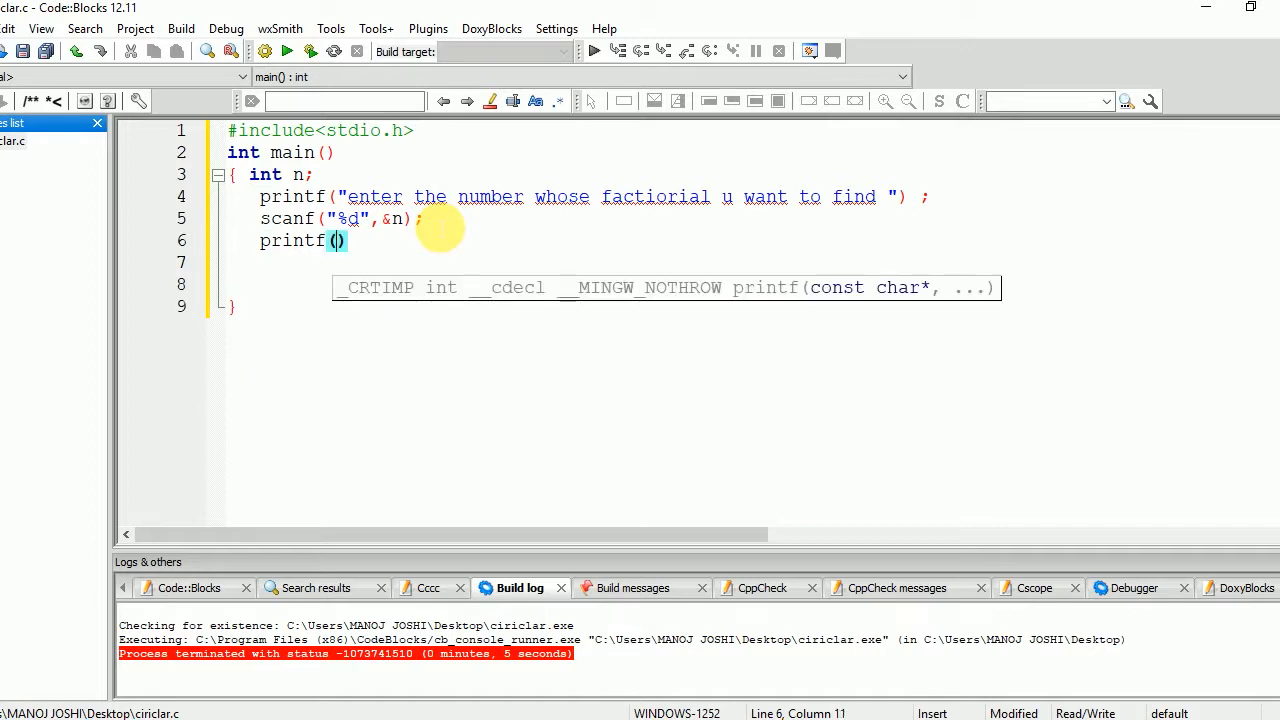
{"action": "type", "text": "\"%\""}
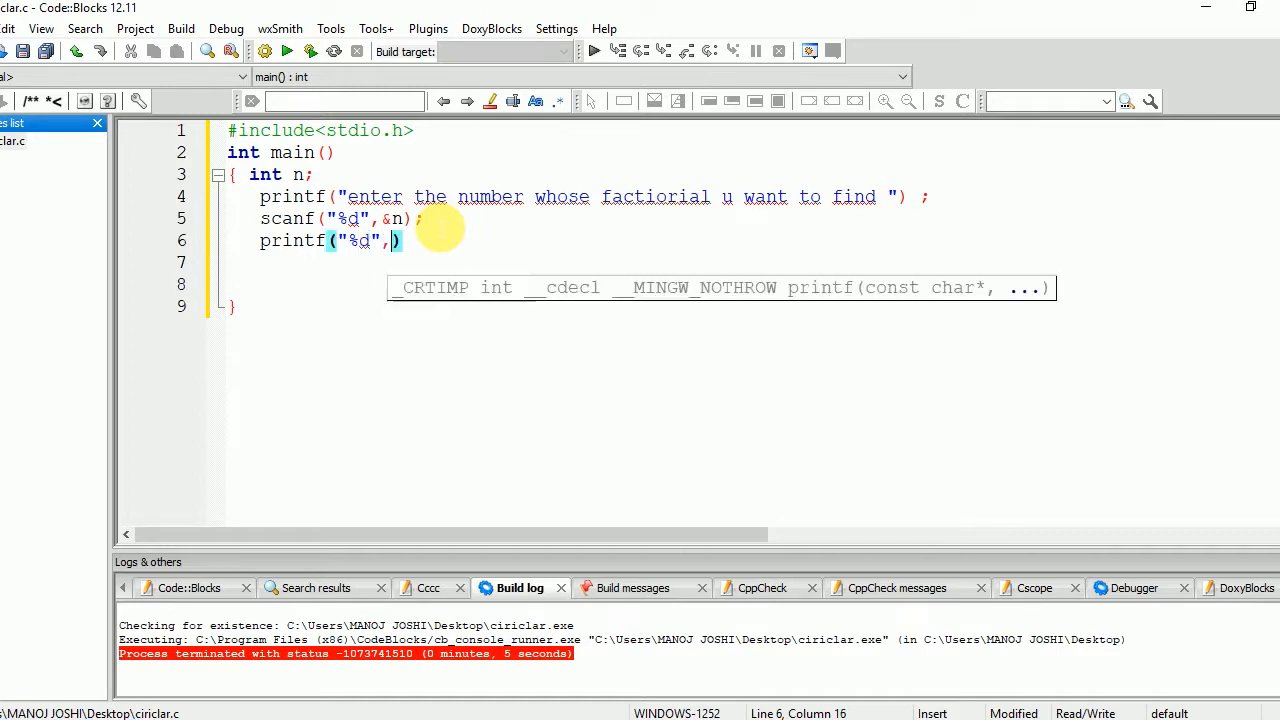
{"action": "type", "text": "fa"}
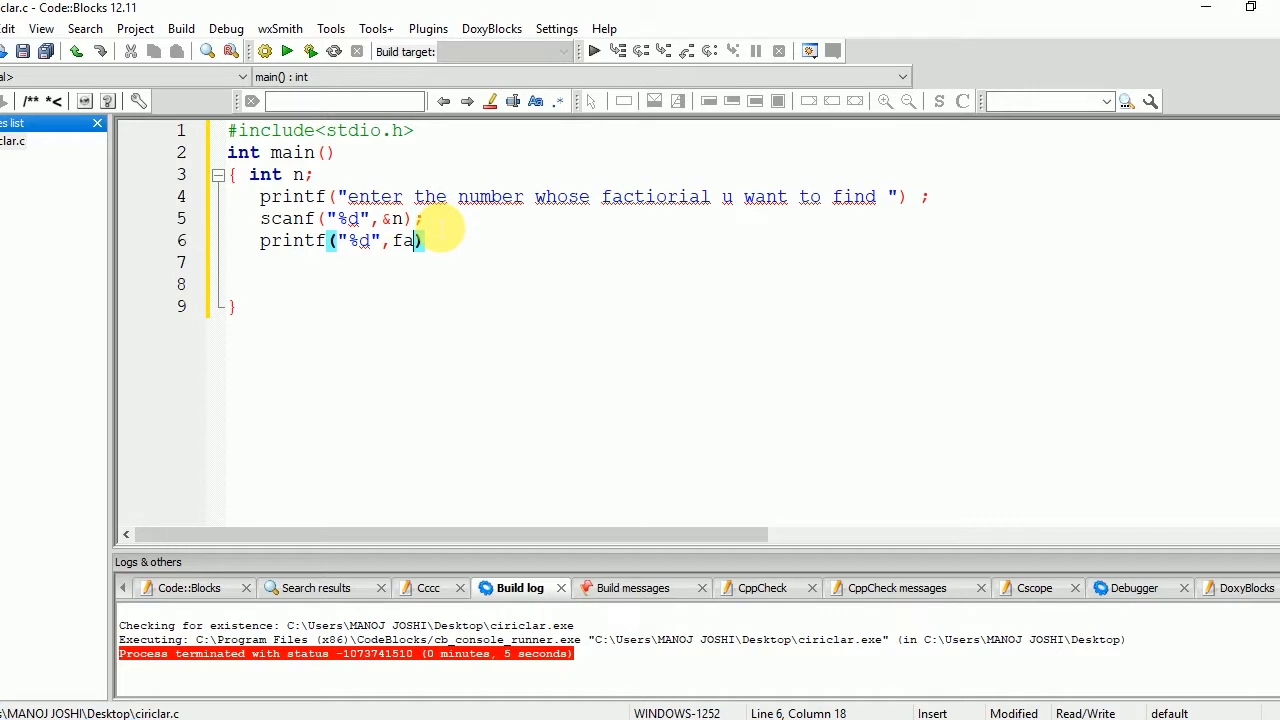
{"action": "type", "text": "ct("}
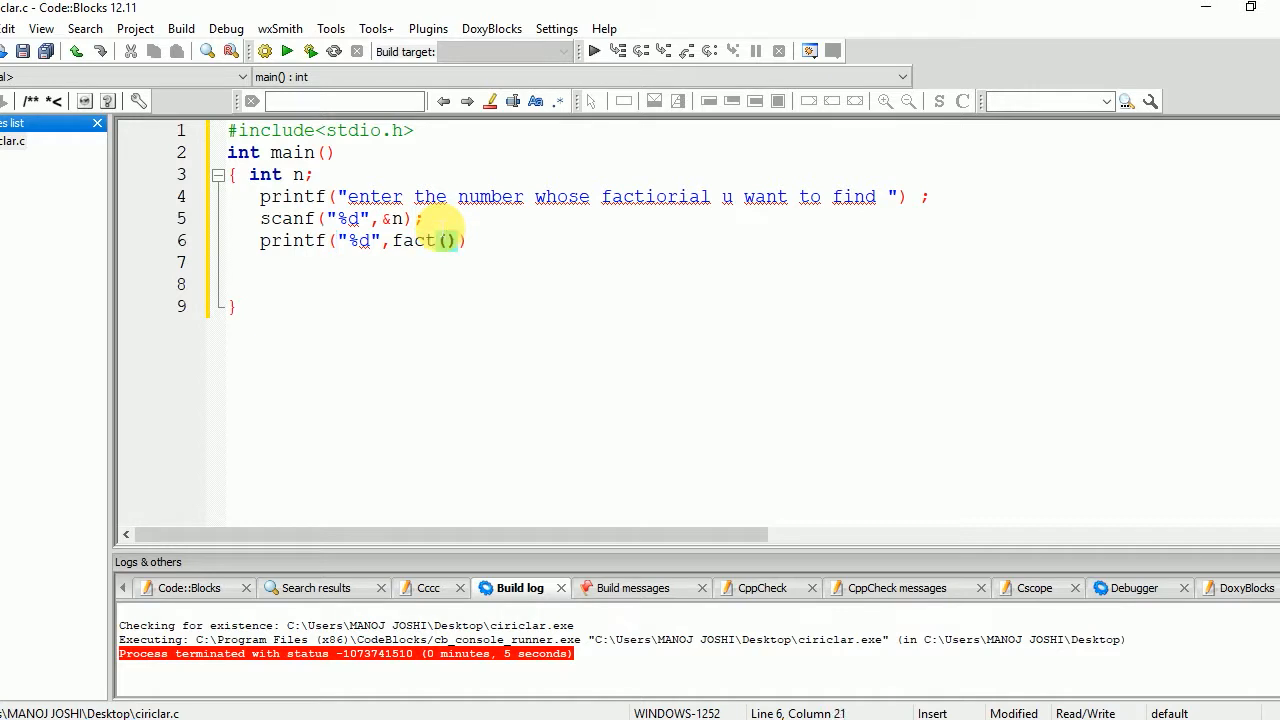
{"action": "type", "text": "n"}
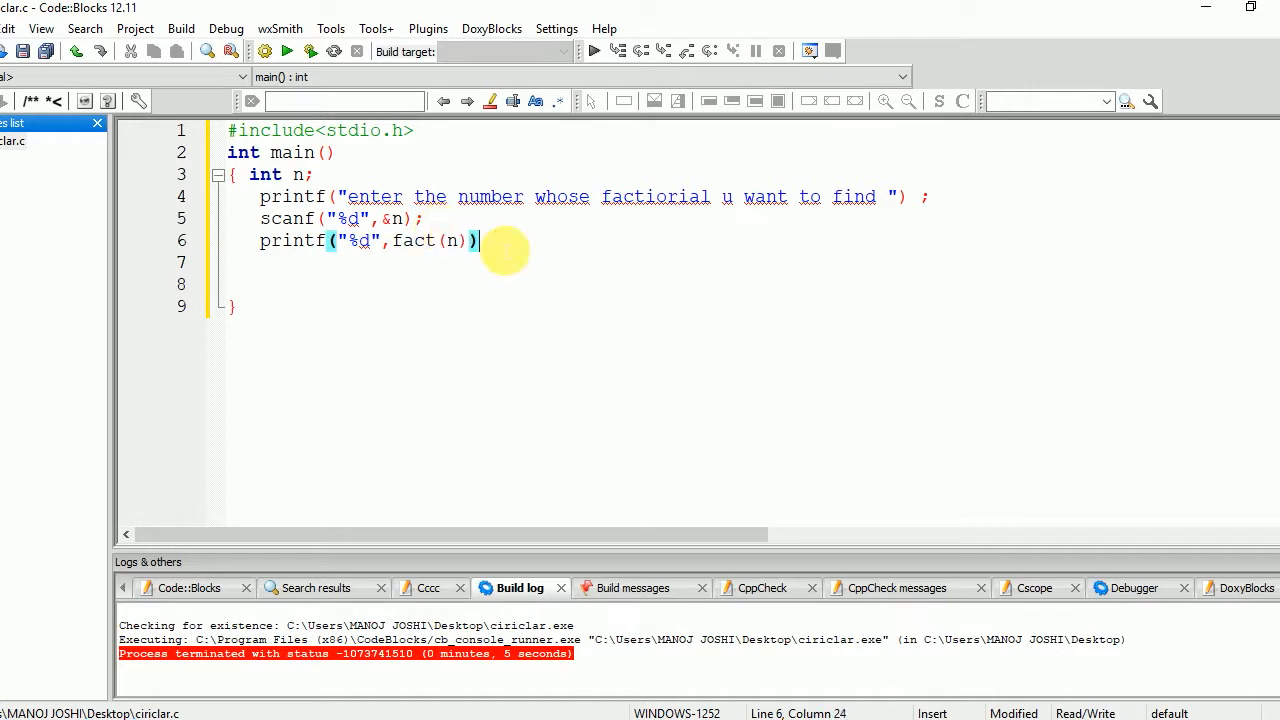
{"action": "type", "text": ";"}
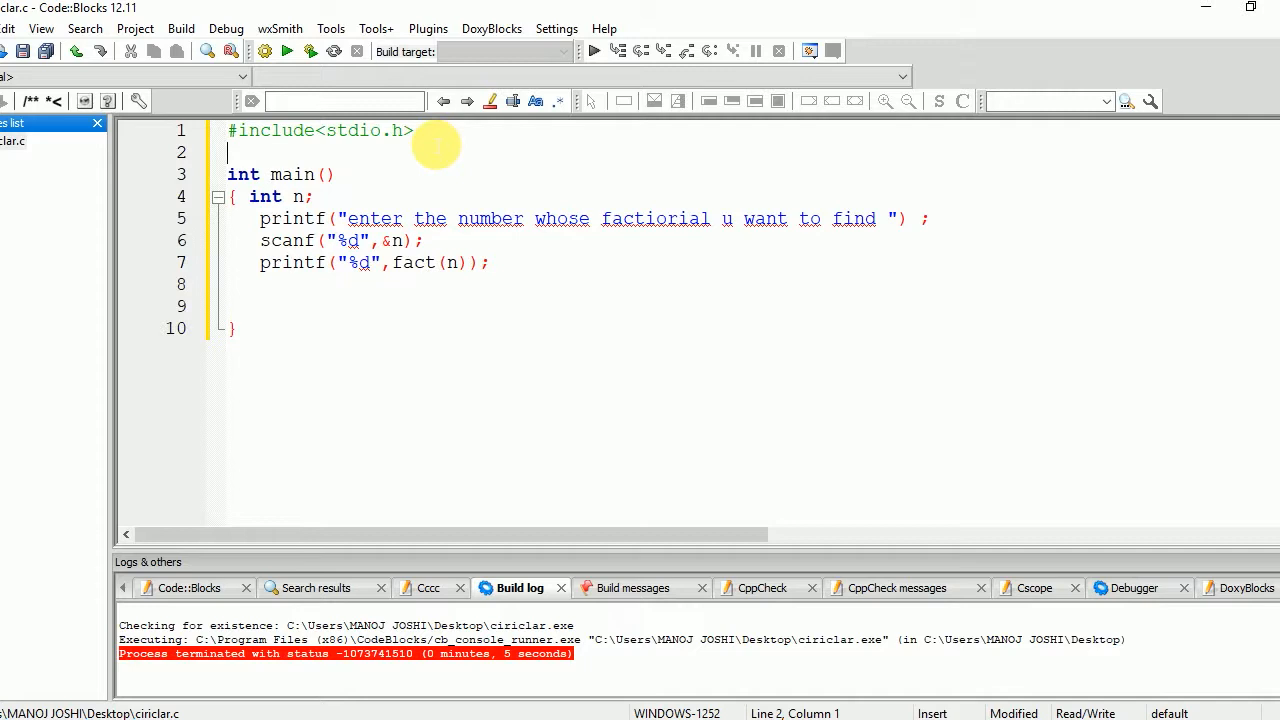
Add the int fact(int); prototype and end main with return 0;
{"action": "type", "text": "int fac"}
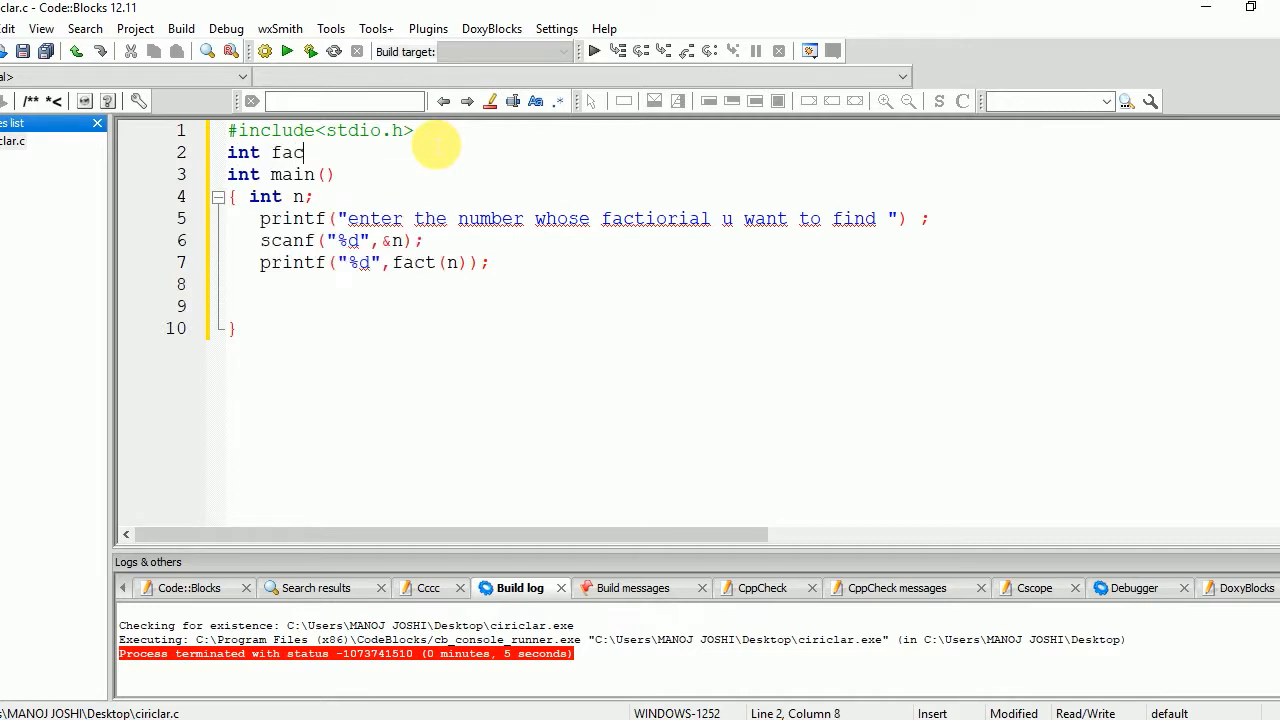
{"action": "type", "text": "()"}
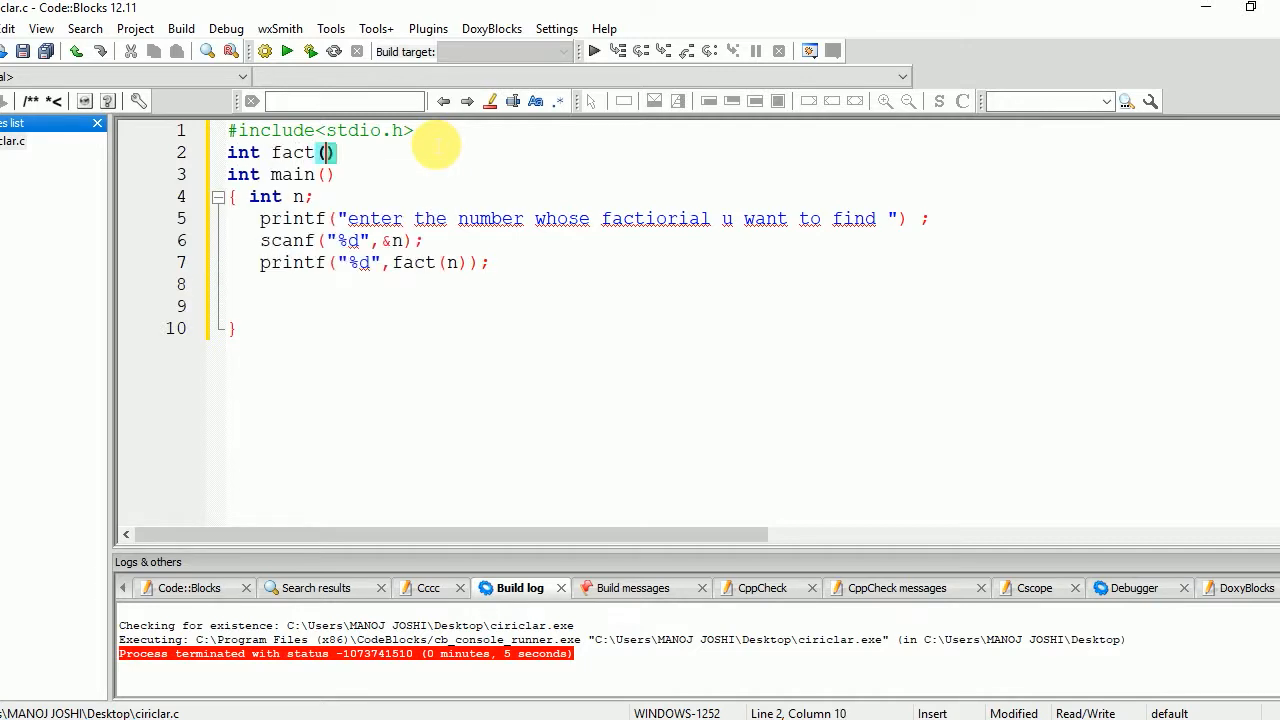
{"action": "type", "text": "int"}
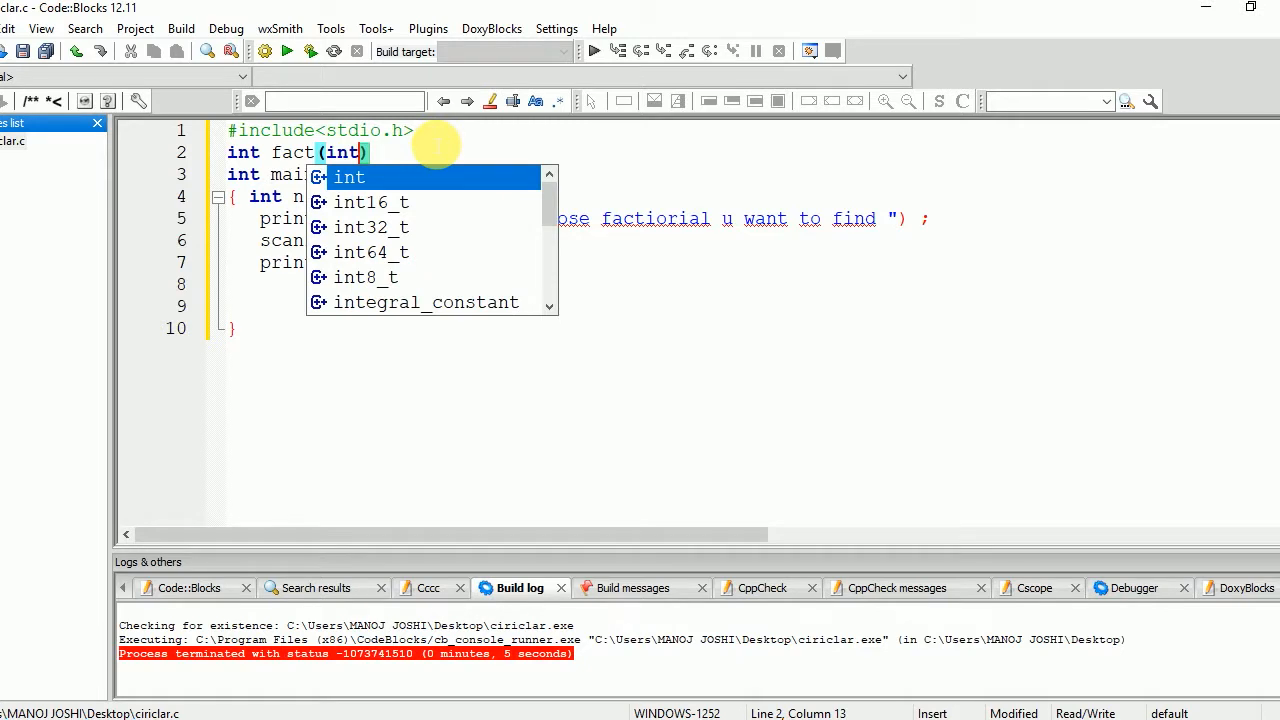
{"action": "key", "text": "Escape"}
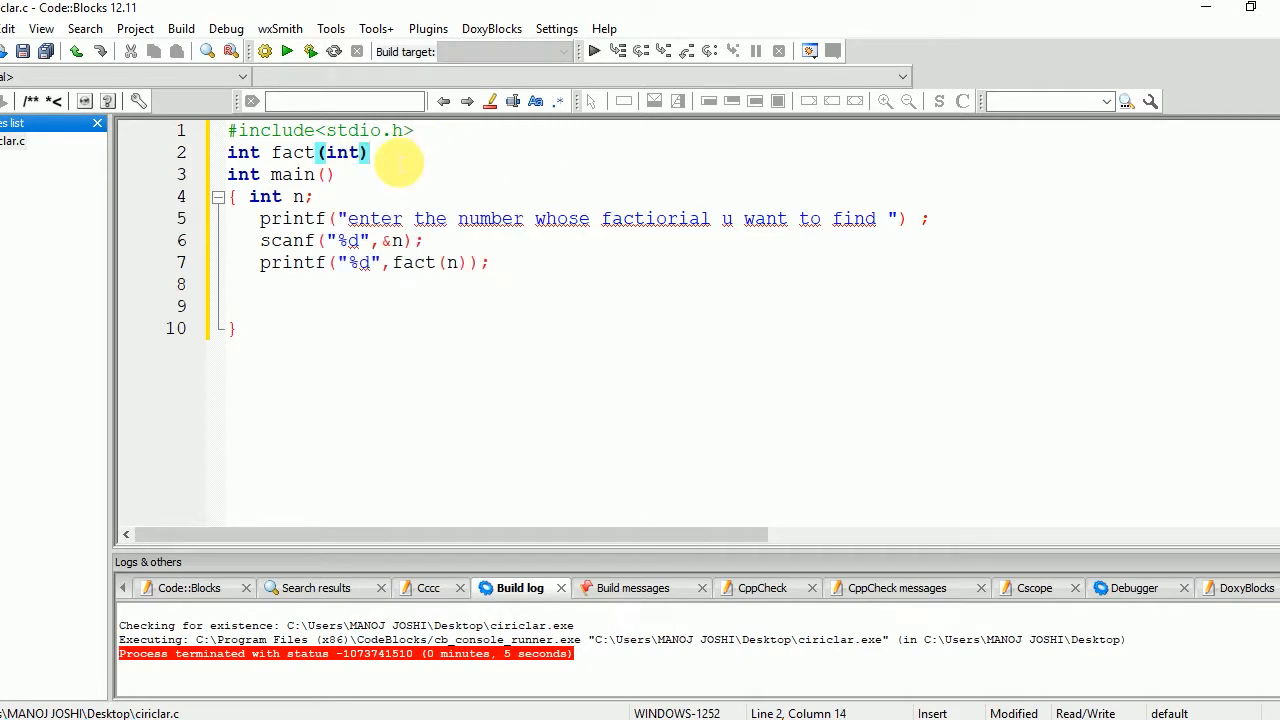
{"action": "type", "text": ";"}
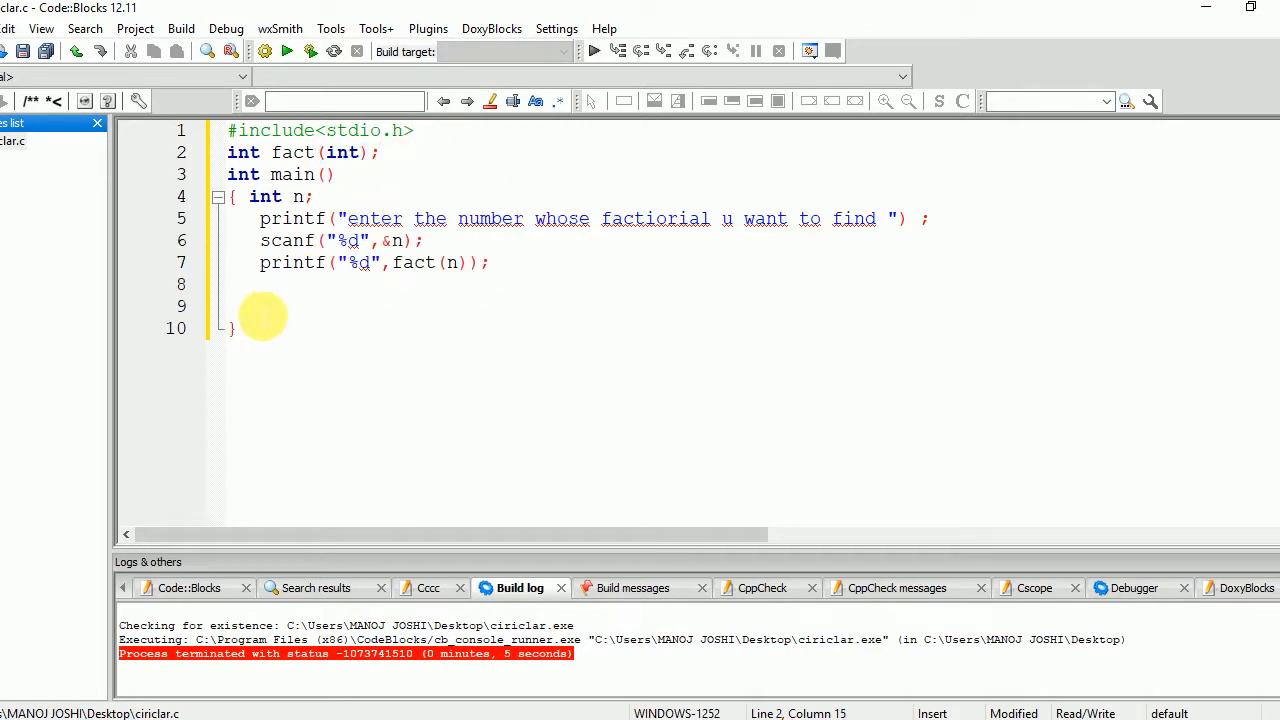
{"action": "type", "text": "reti"}
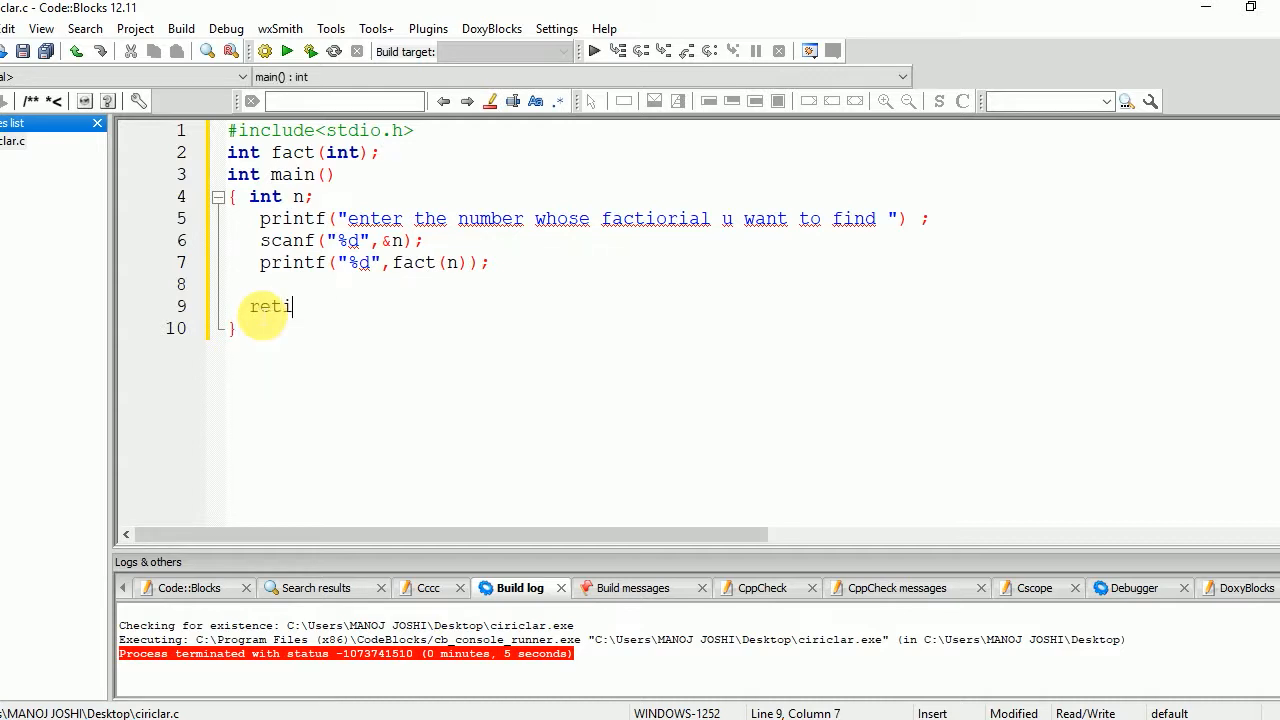
{"action": "type", "text": "urn 0;"}
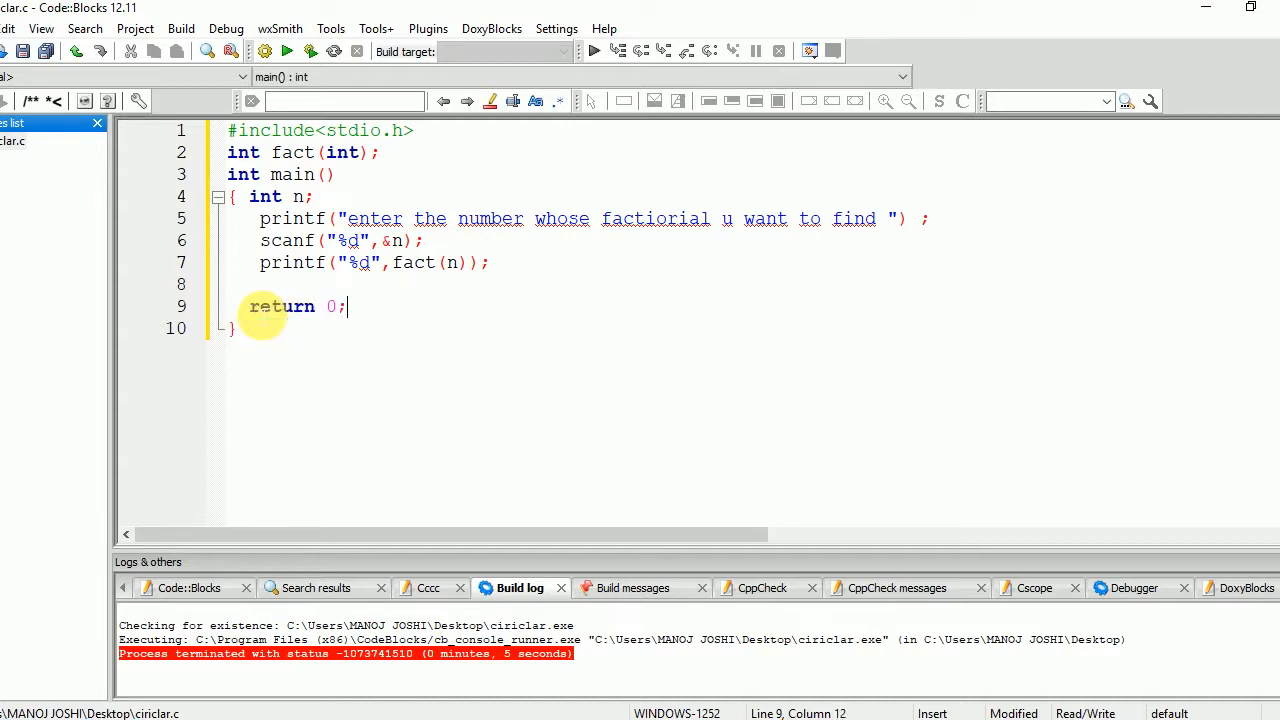
Start the int fact(int n) definition with empty braces below main
{"action": "left_click", "coordinate": [234, 328]}
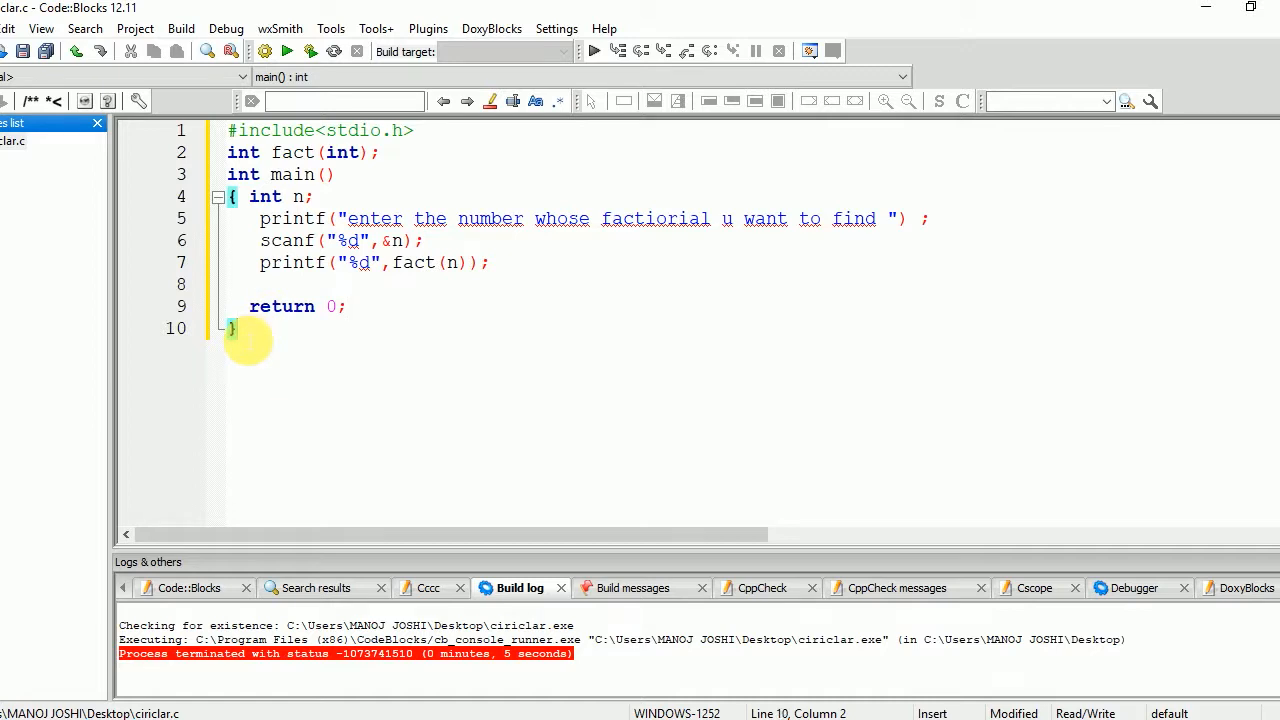
{"action": "type", "text": "int"}
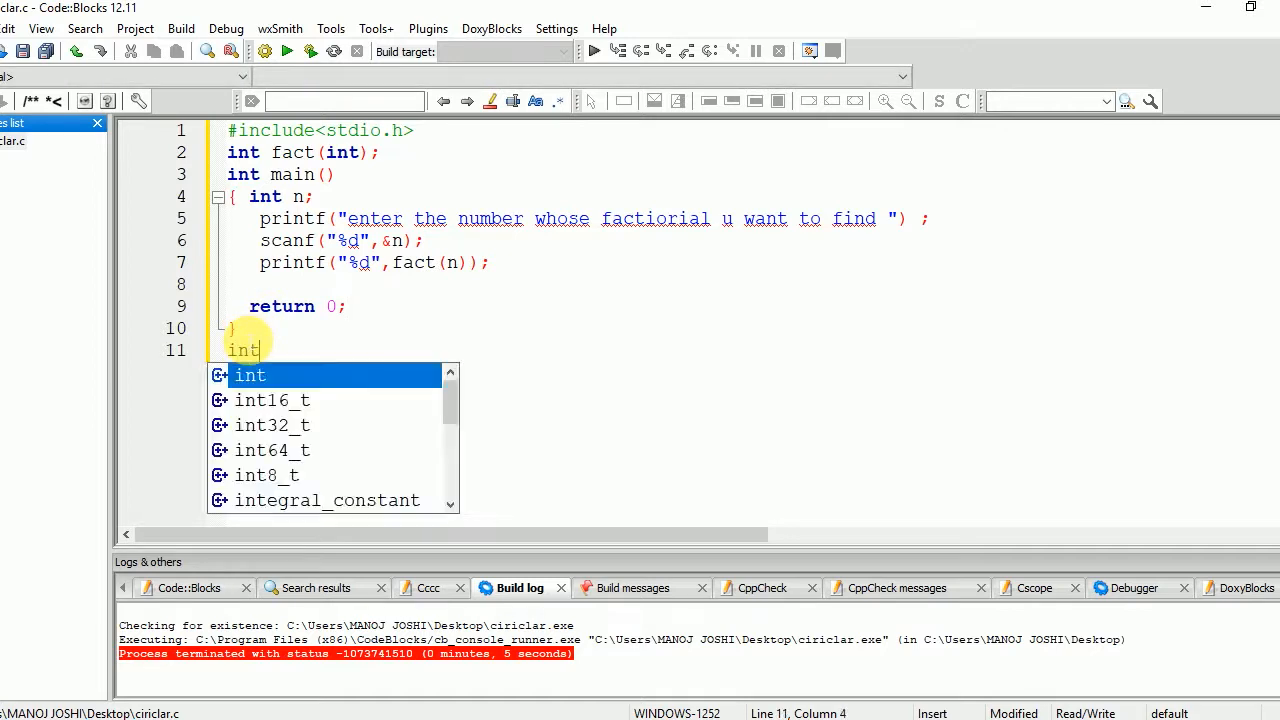
{"action": "type", "text": "fact int"}
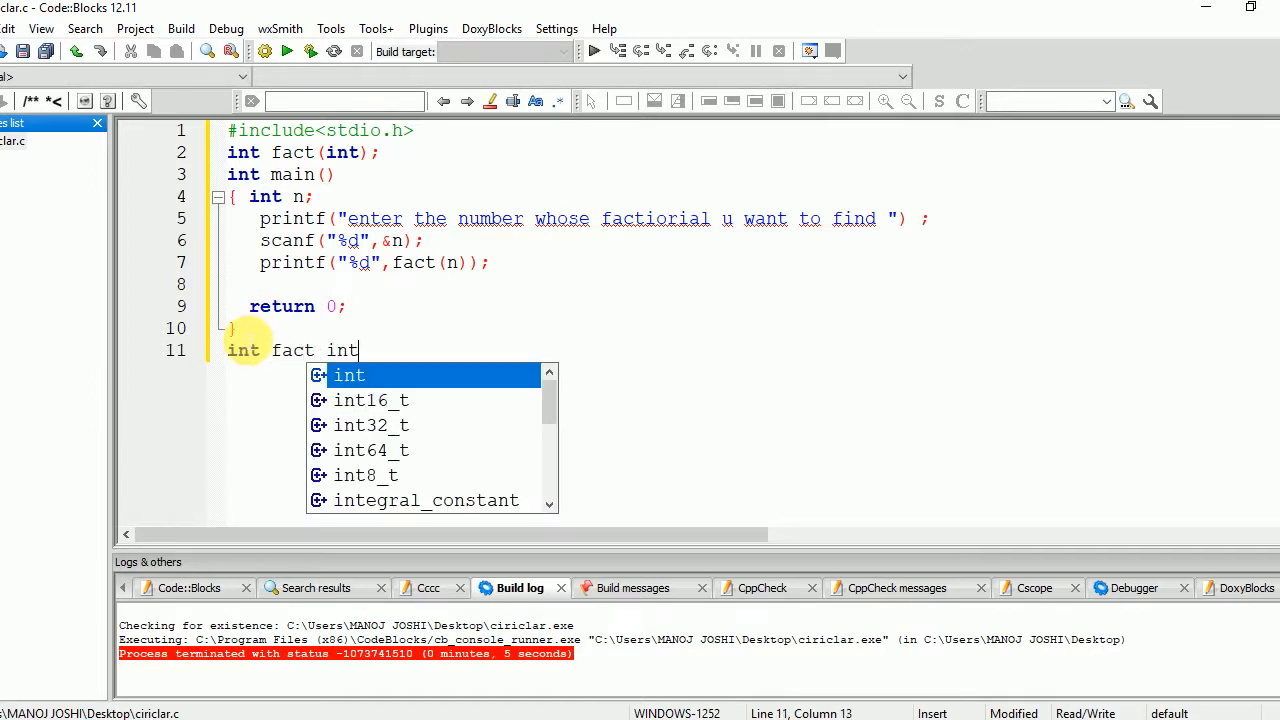
{"action": "type", "text": "(int n"}
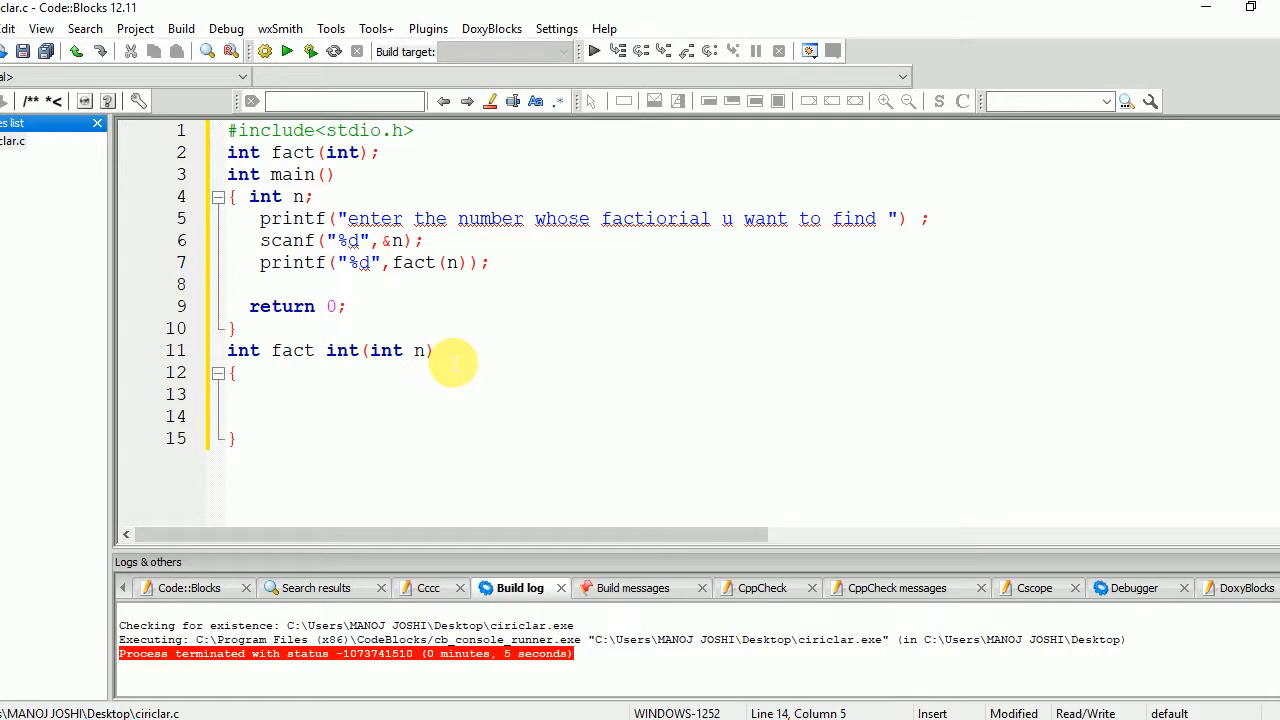
Write if(n==0||n==1) return 1; inside the fact body
{"action": "left_click", "coordinate": [259, 394]}
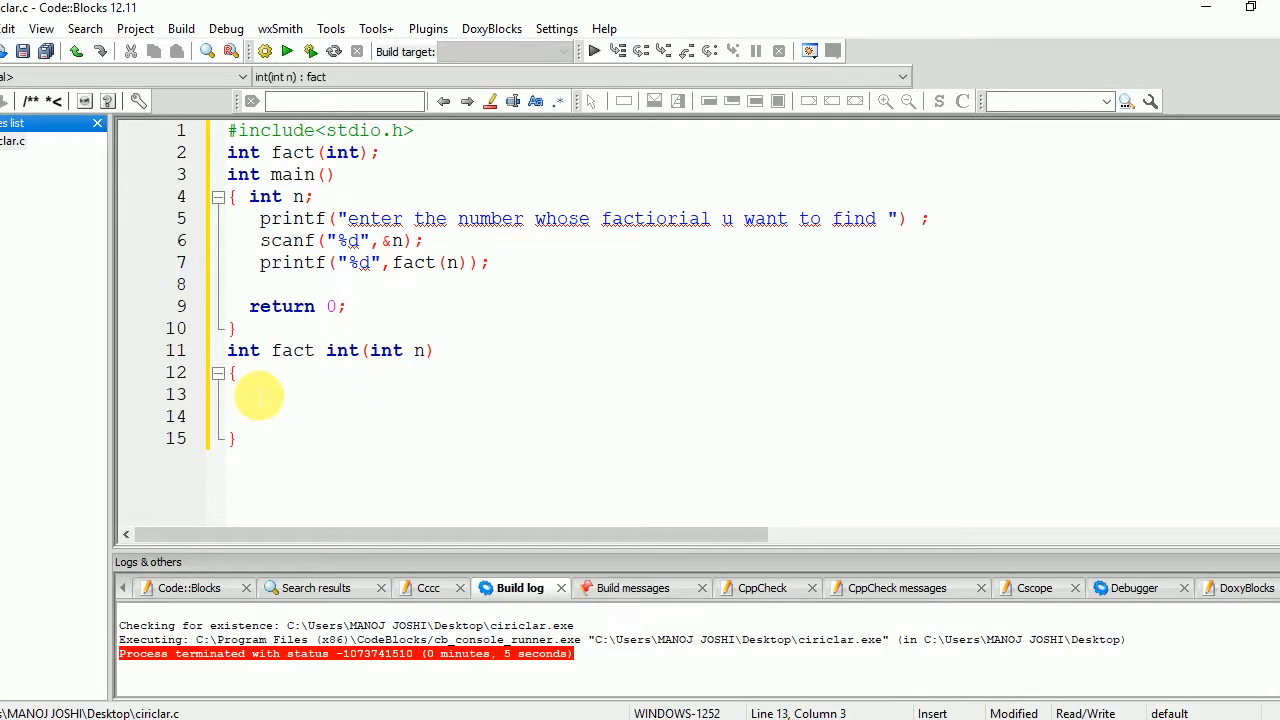
{"action": "type", "text": "if"}
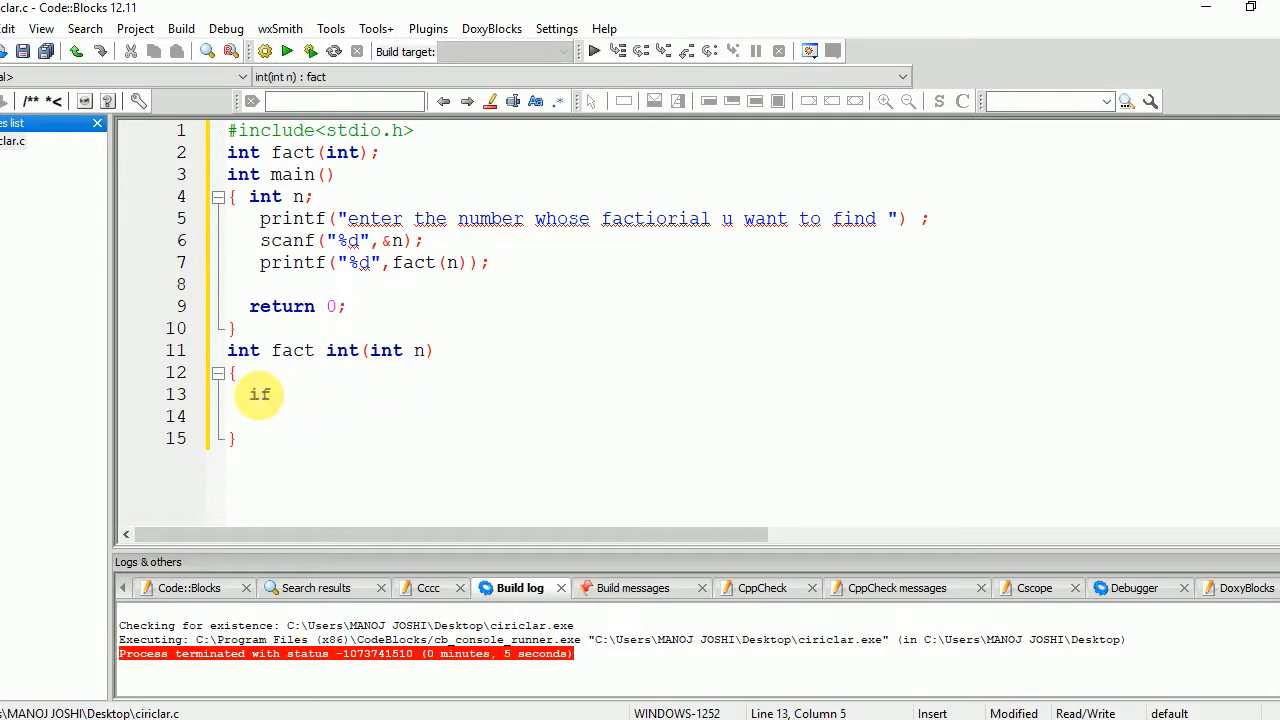
{"action": "type", "text": "(n==0|"}
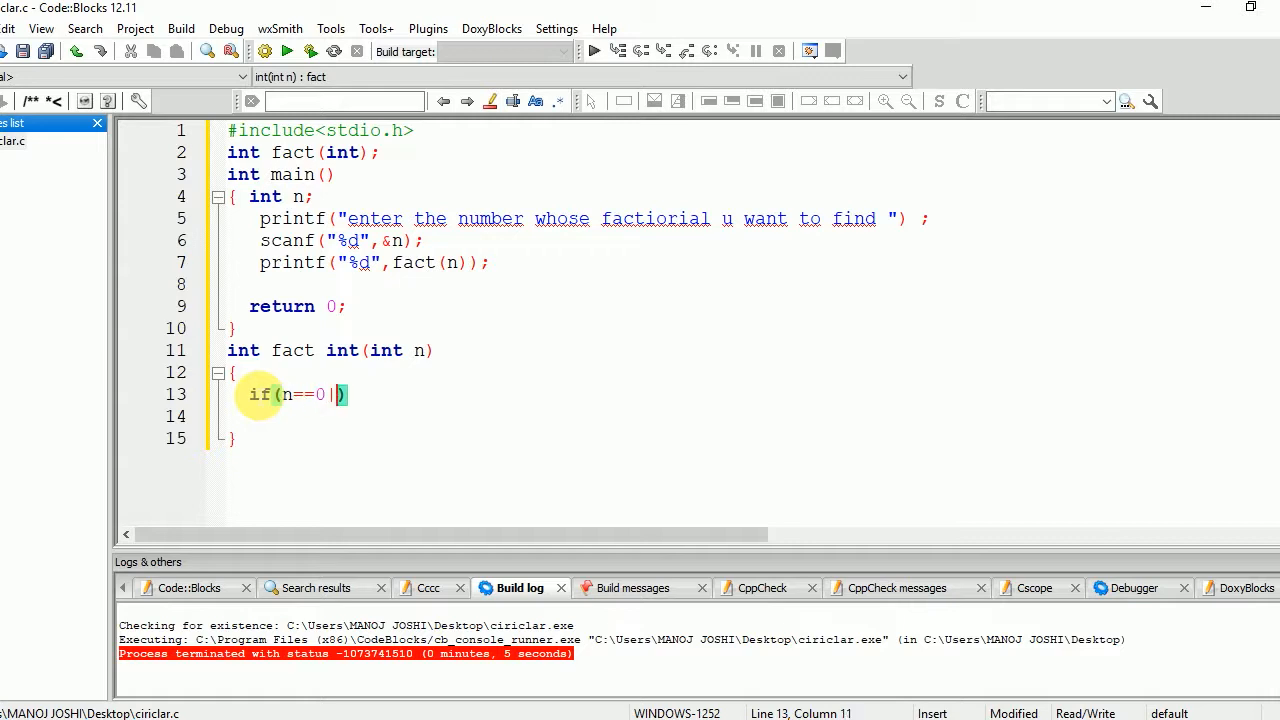
{"action": "type", "text": "|n==1"}
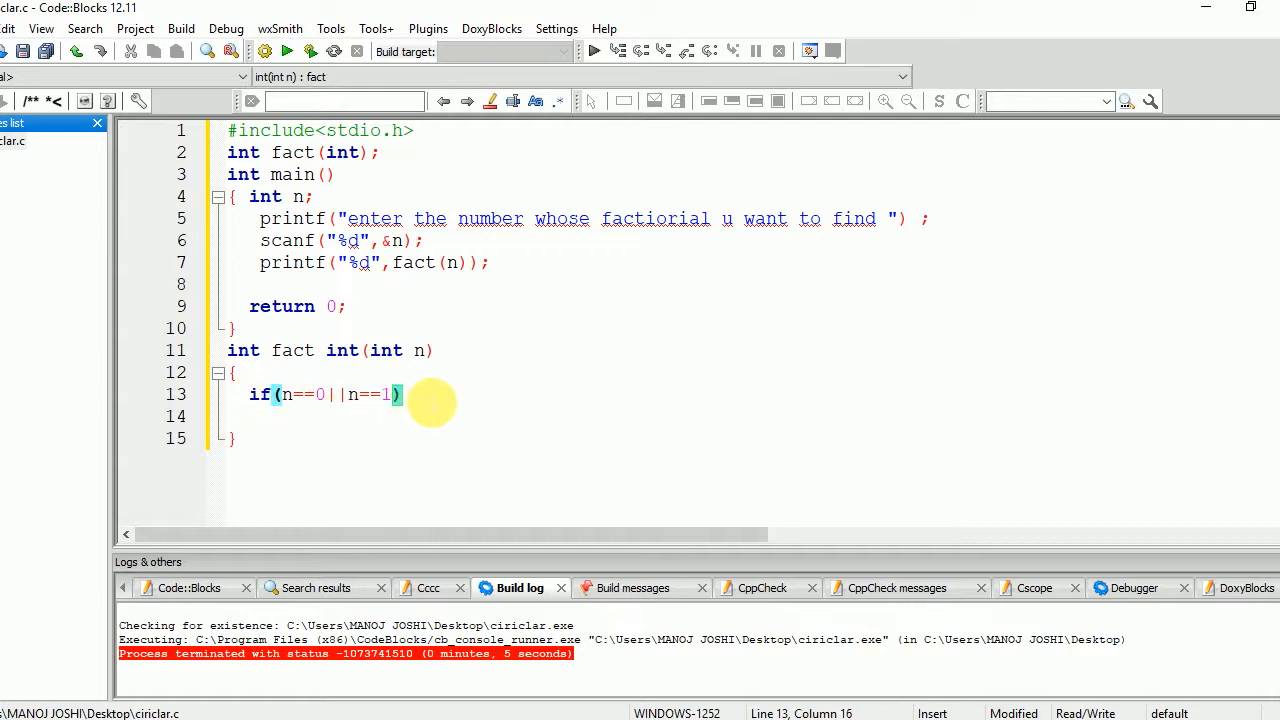
{"action": "type", "text": "return"}
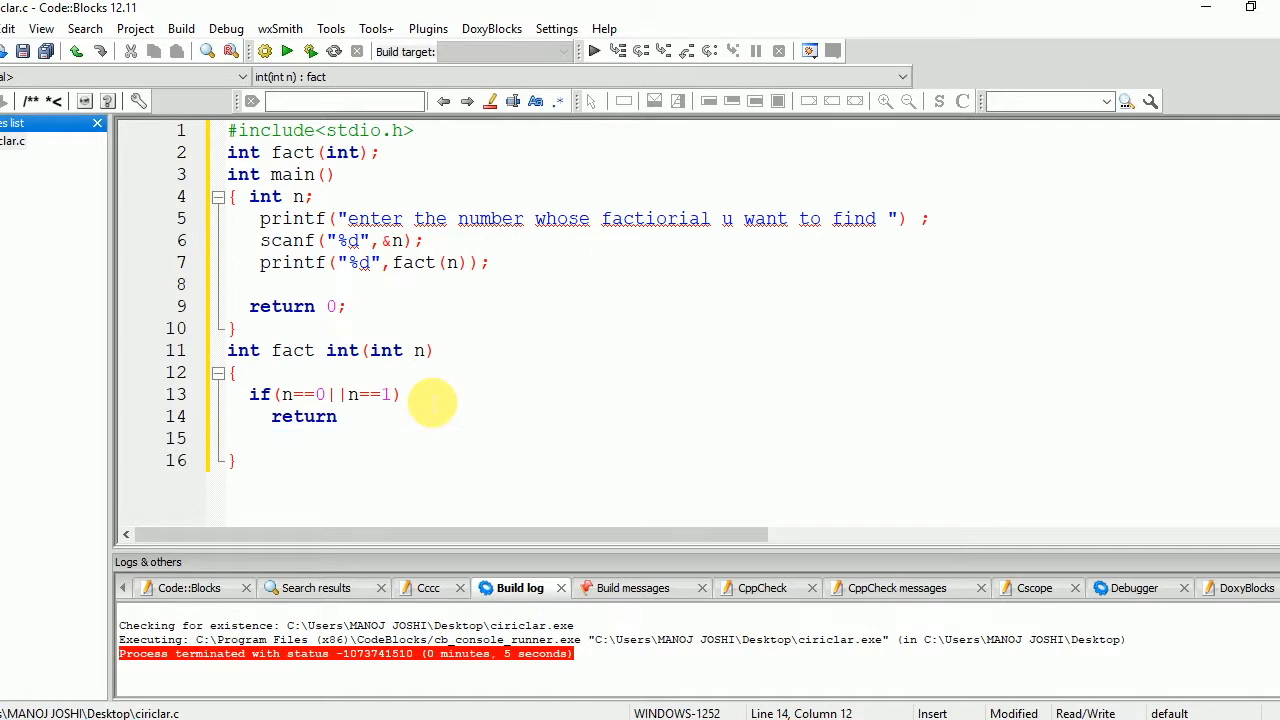
{"action": "type", "text": "0"}
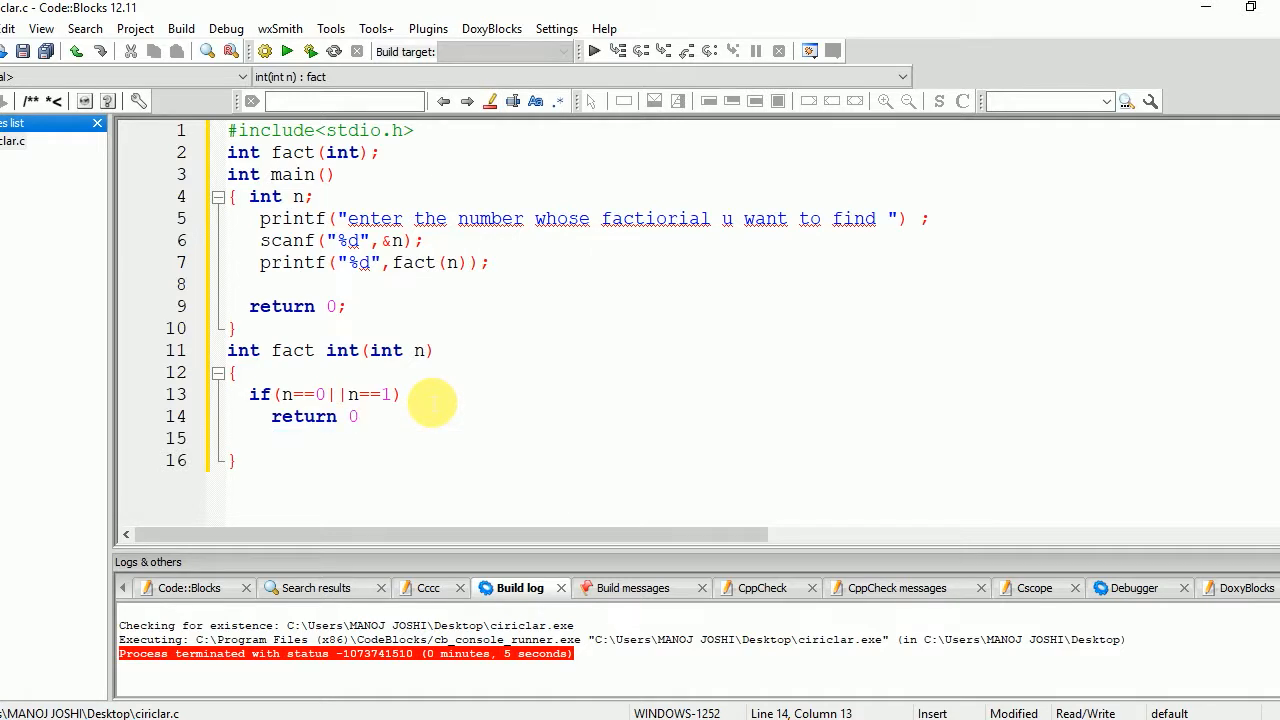
{"action": "type", "text": "1;"}
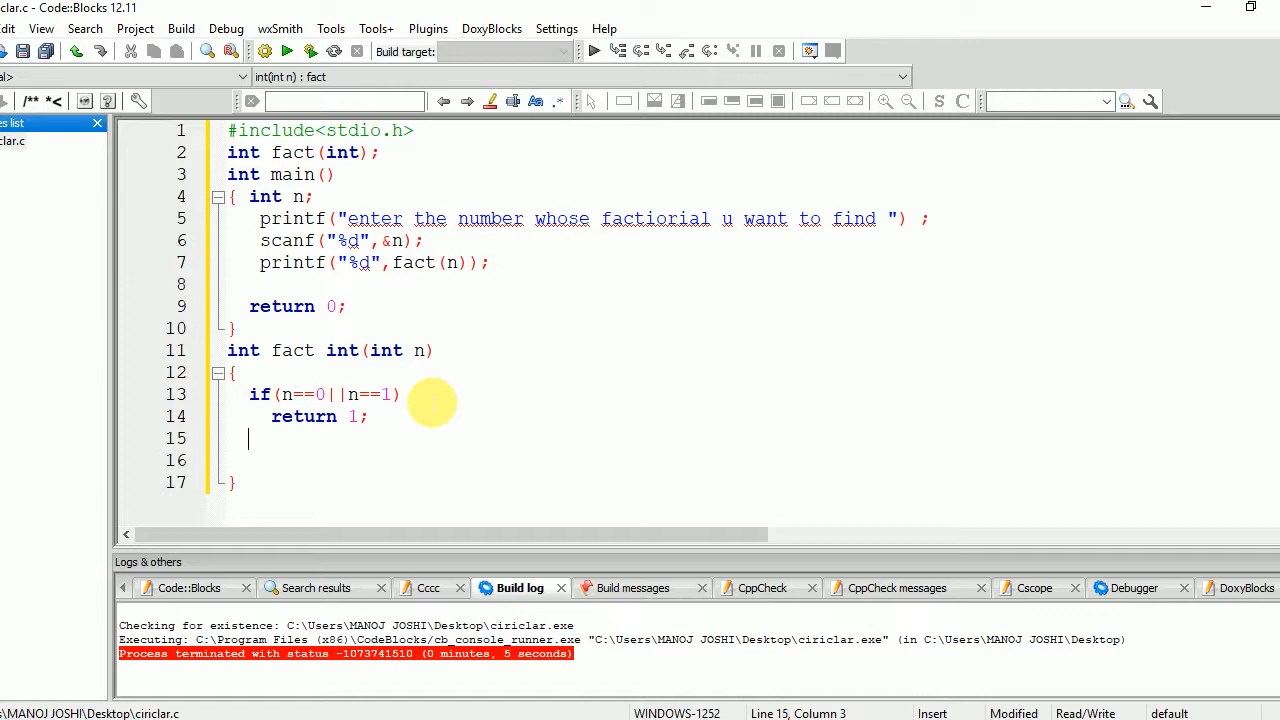
{"action": "type", "text": "if"}
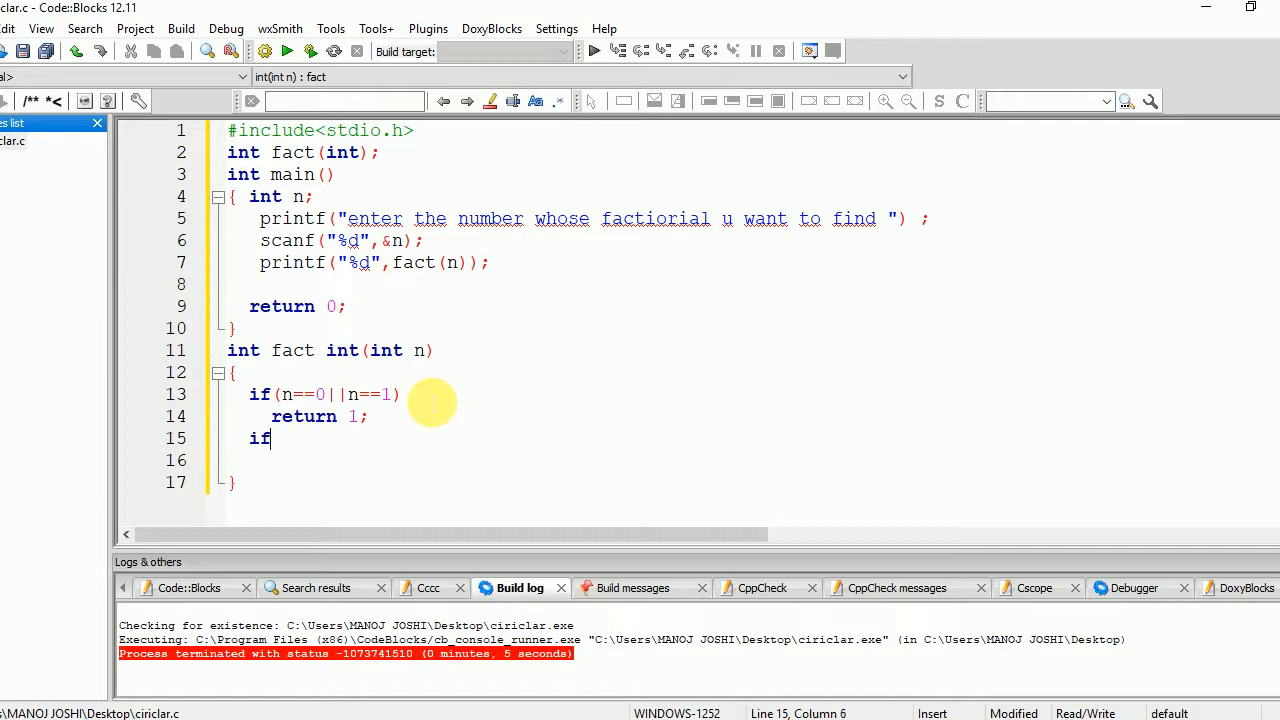
Complete fact with if(n<0) return -1; else return n*fact(n-1);
{"action": "type", "text": "(n)"}
{"action": "left_click", "coordinate": [753, 460]}
{"action": "type", "text": "return"}
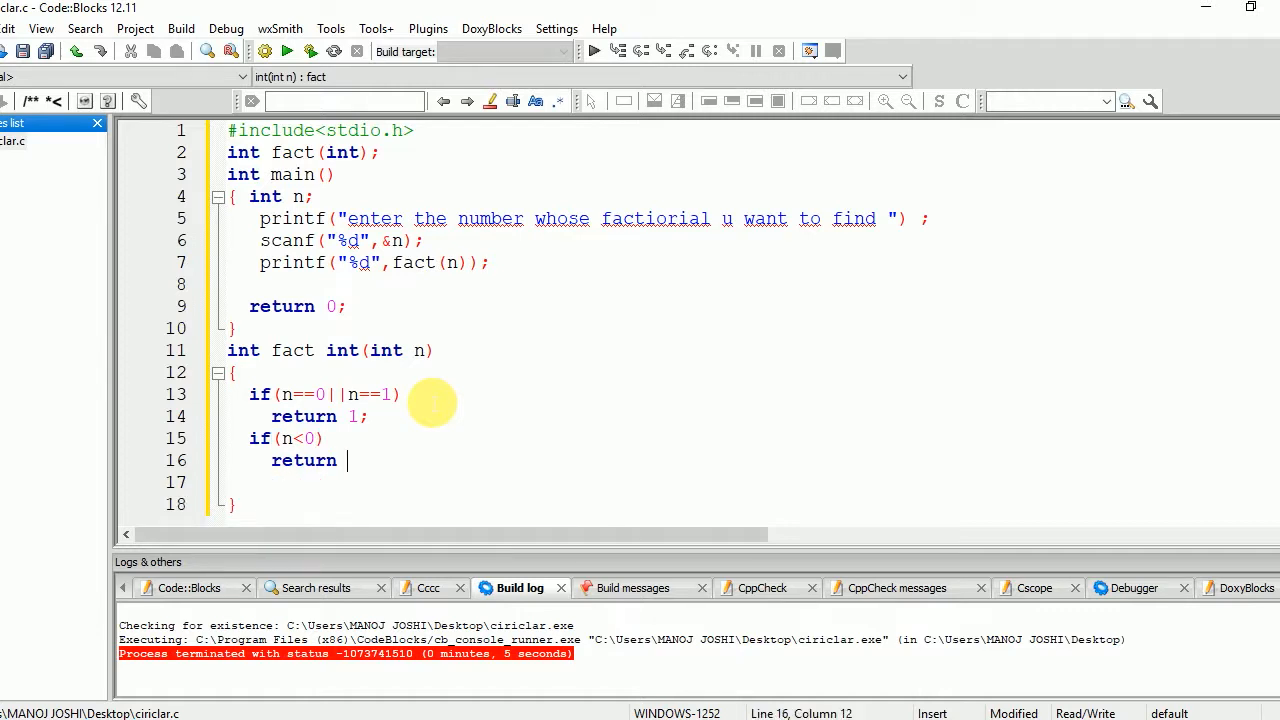
{"action": "type", "text": "-1;"}
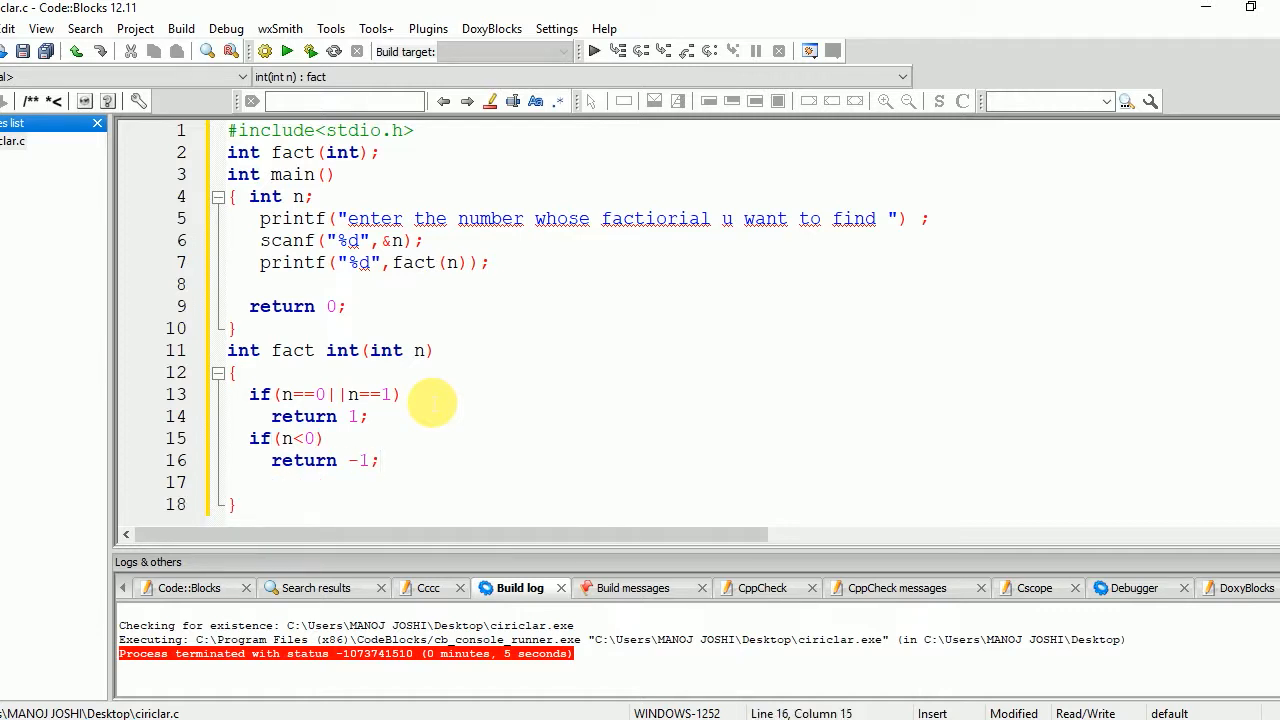
{"action": "type", "text": "else"}
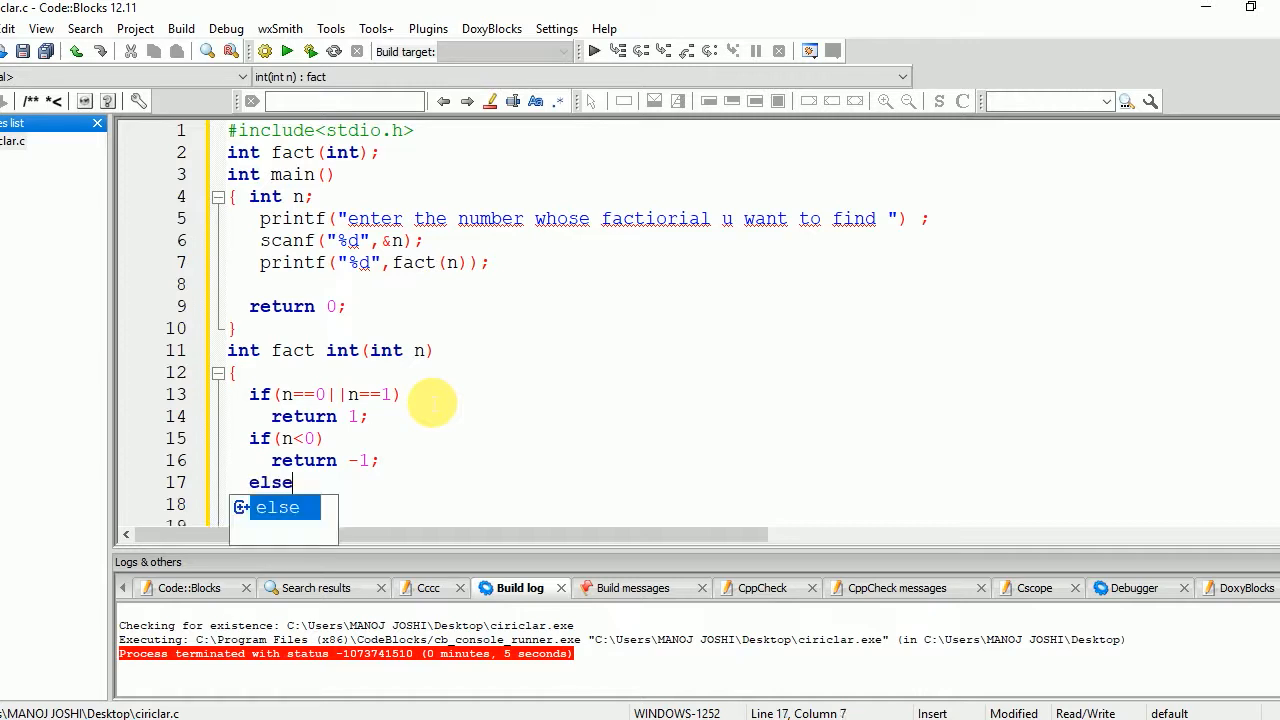
{"action": "type", "text": "retur"}
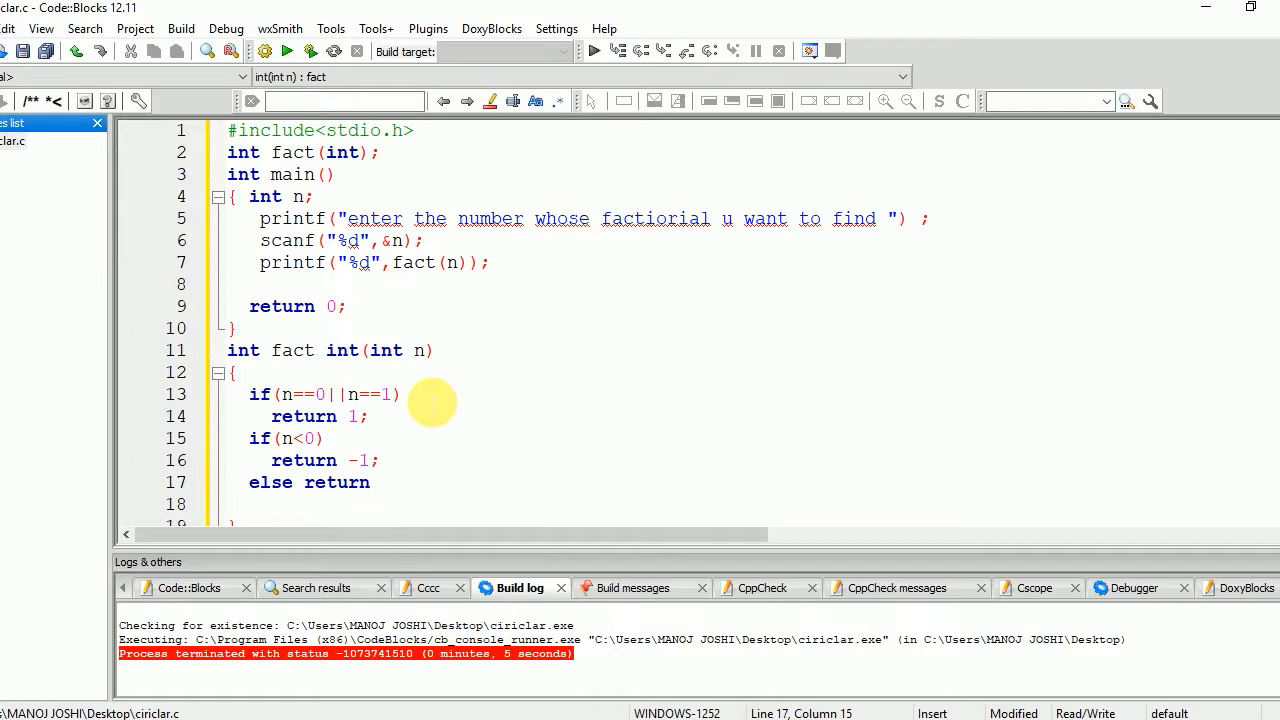
{"action": "type", "text": "n*fa"}
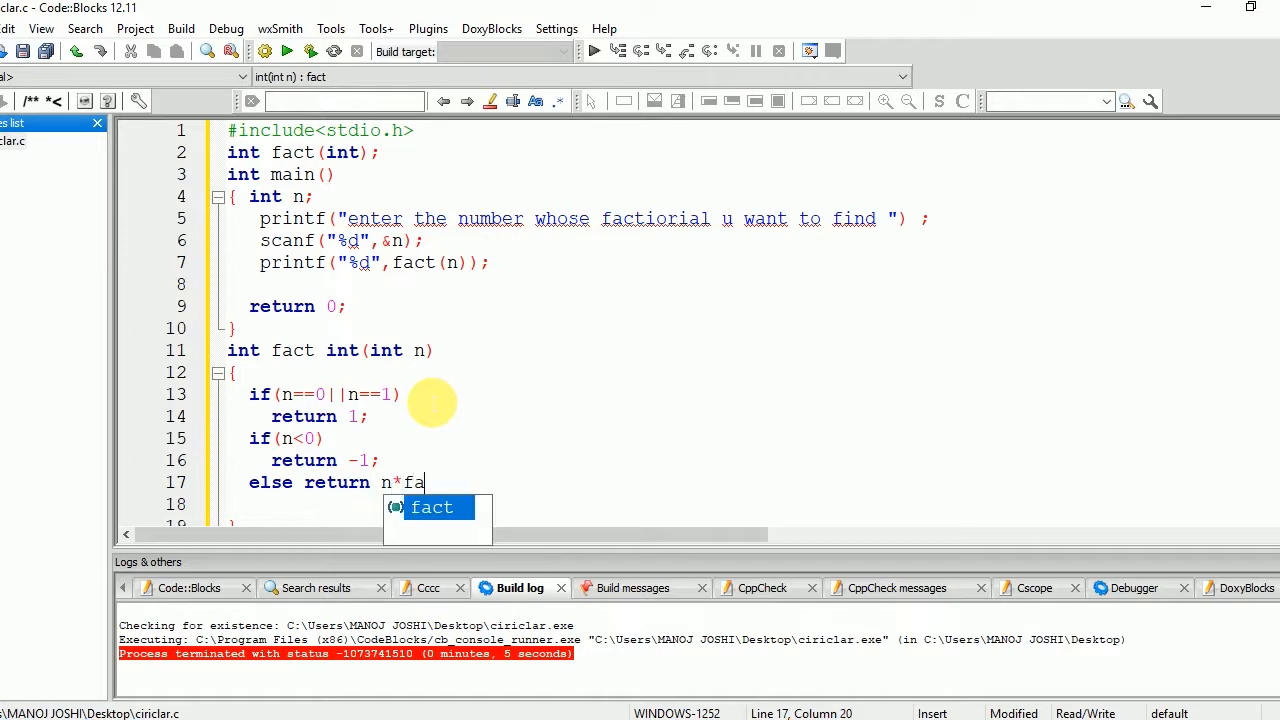
{"action": "type", "text": "ct(n-1"}
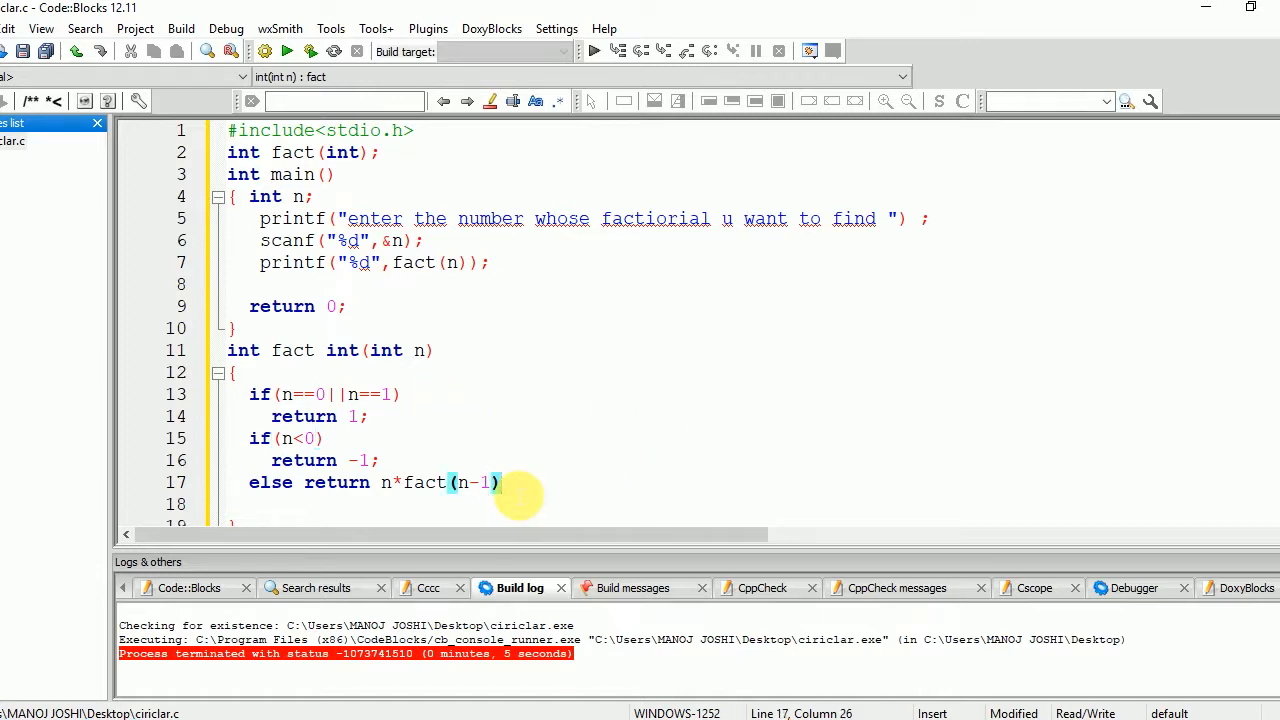
{"action": "type", "text": ";"}
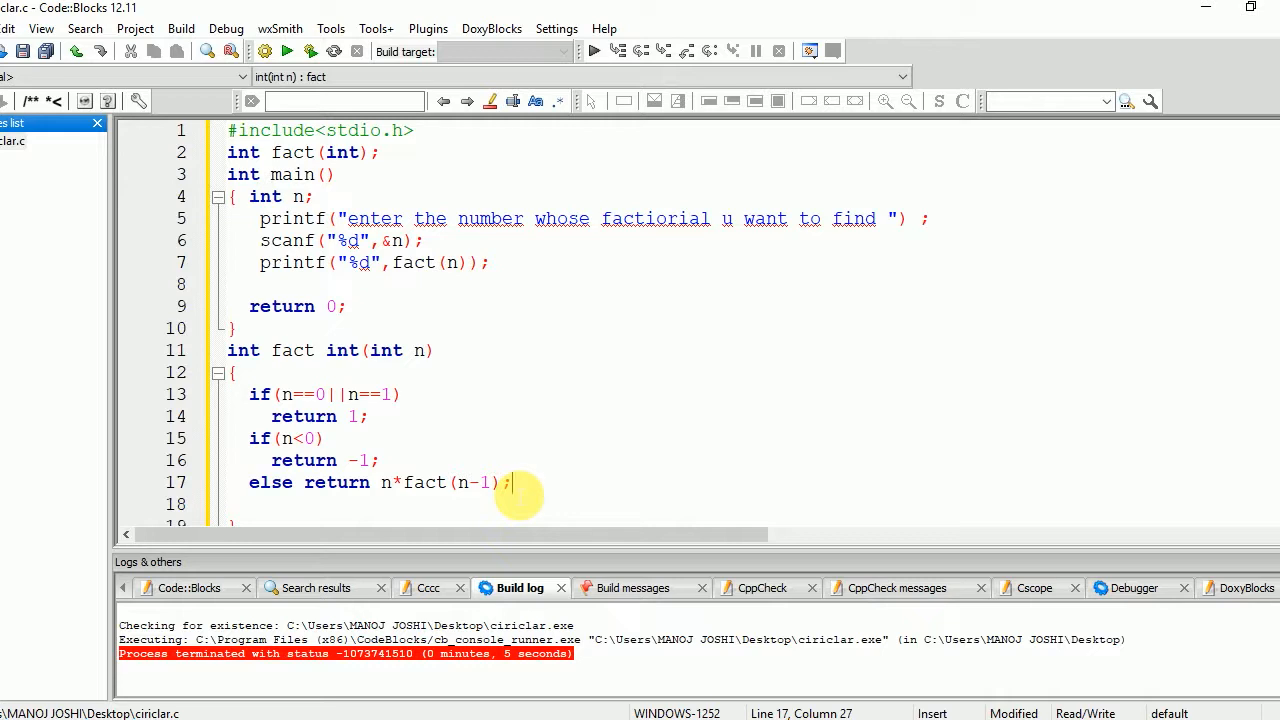
{"action": "mouse_move", "coordinate": [468, 483]}
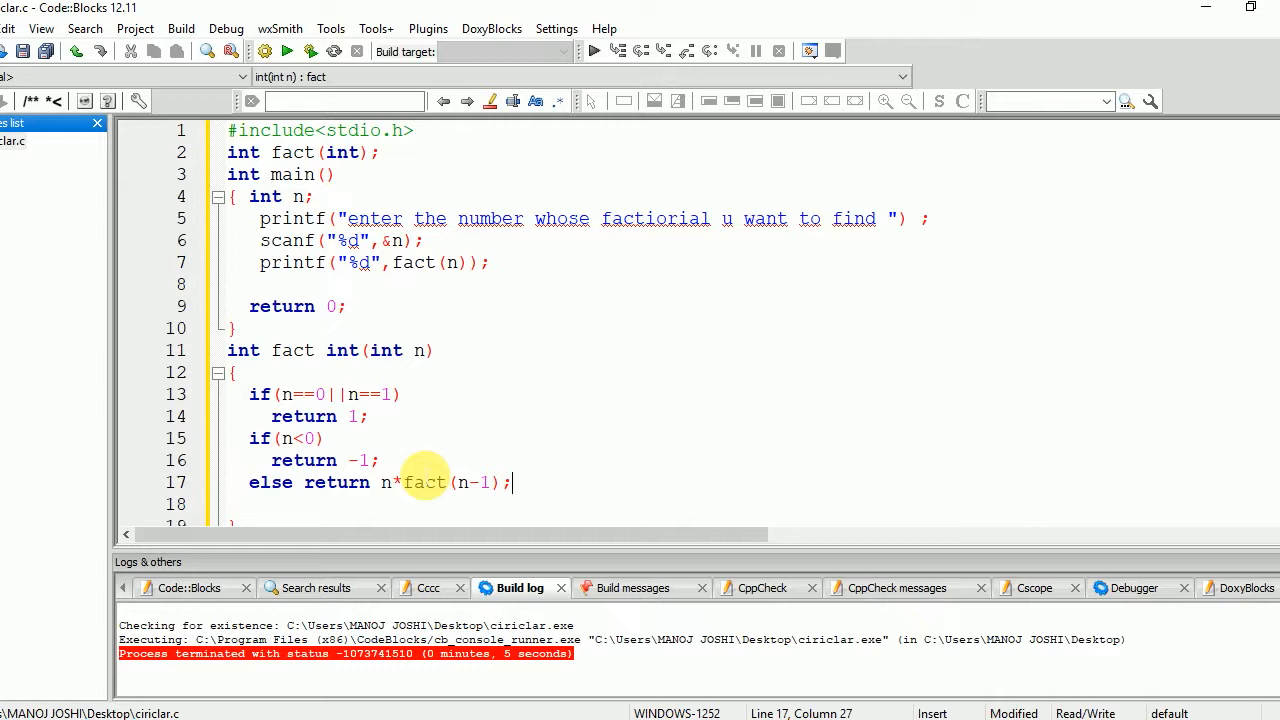
{"action": "mouse_move", "coordinate": [480, 310]}
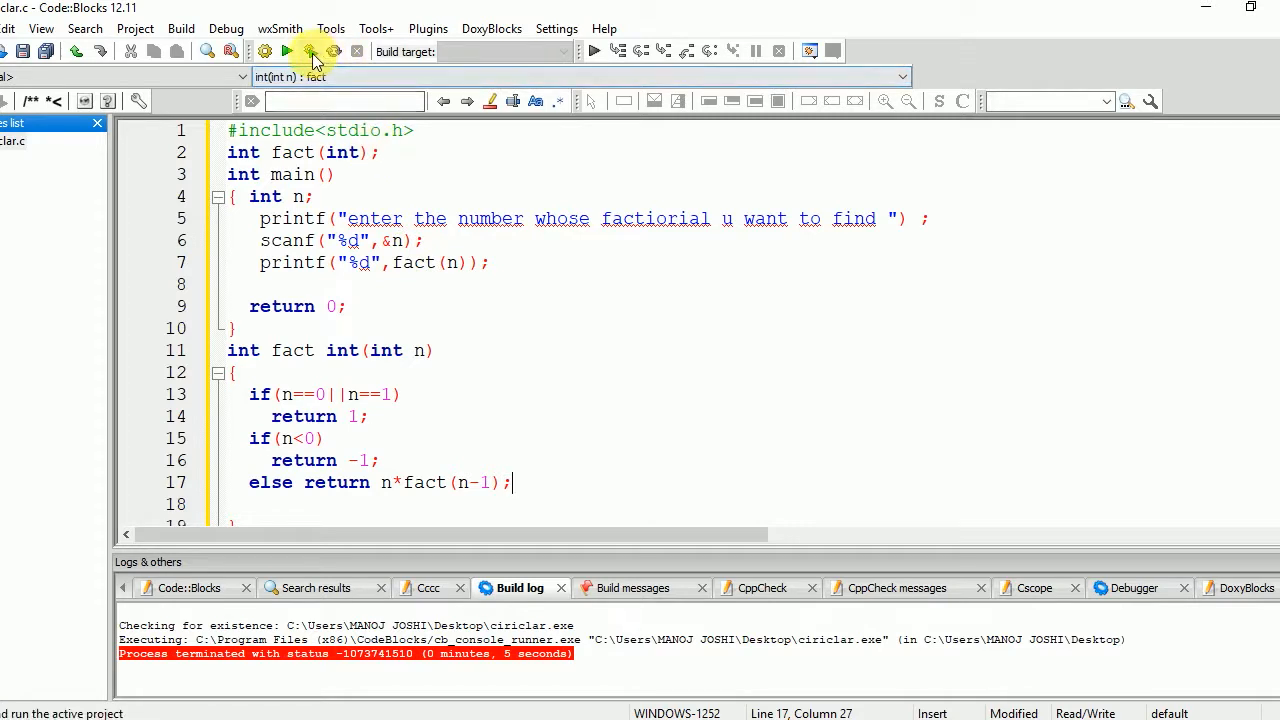
Remove the stray int at line 11, rebuild, and run with input 5 to get 120
{"action": "left_click", "coordinate": [309, 51]}
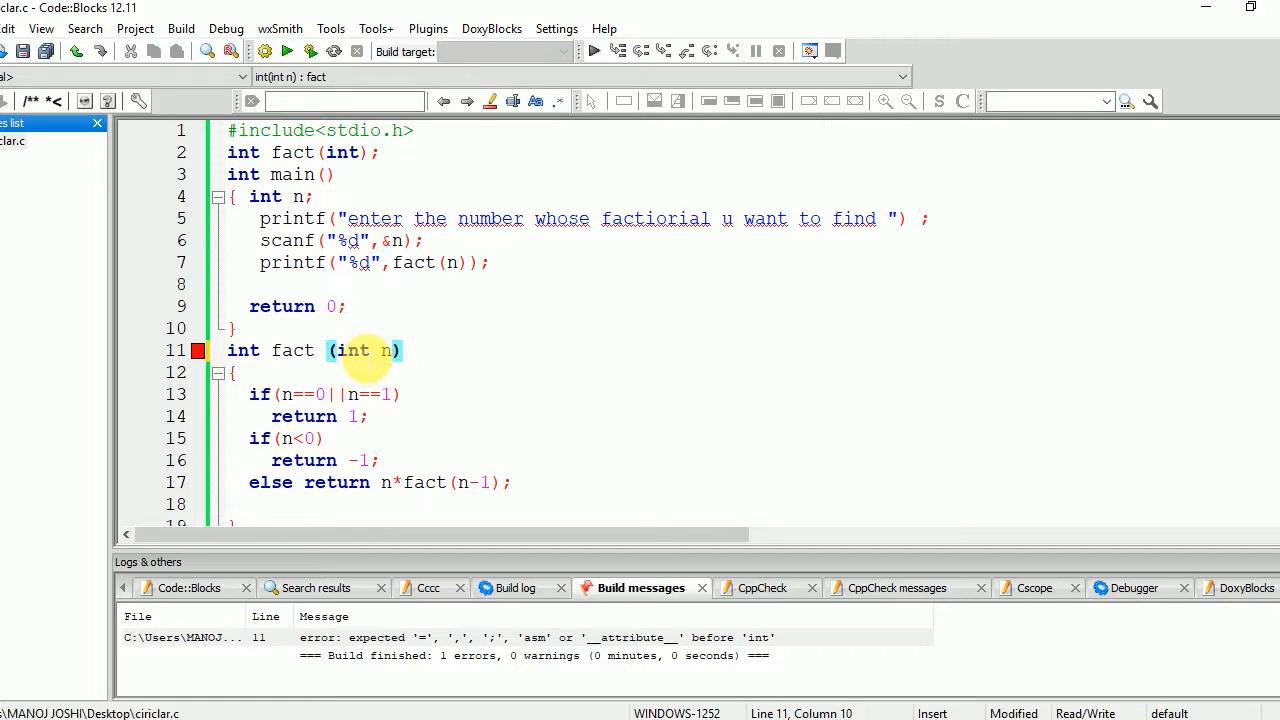
{"action": "left_click", "coordinate": [311, 51]}
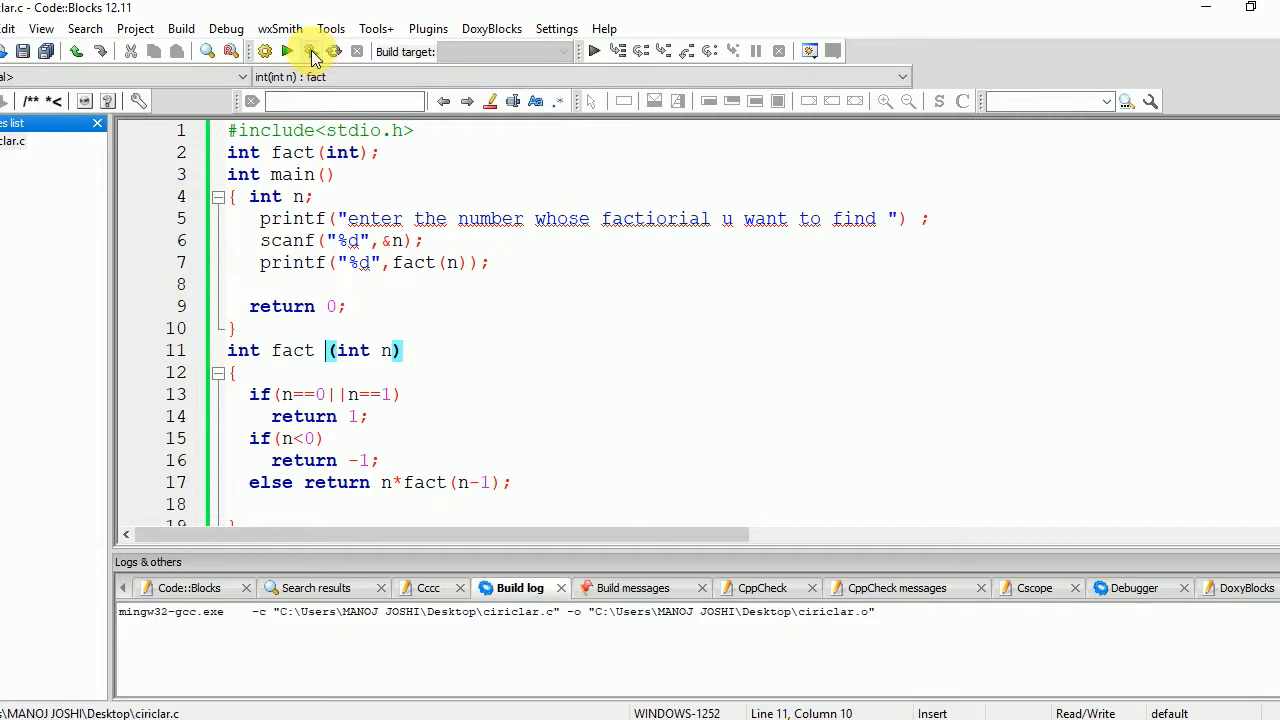
{"action": "left_click", "coordinate": [311, 51]}
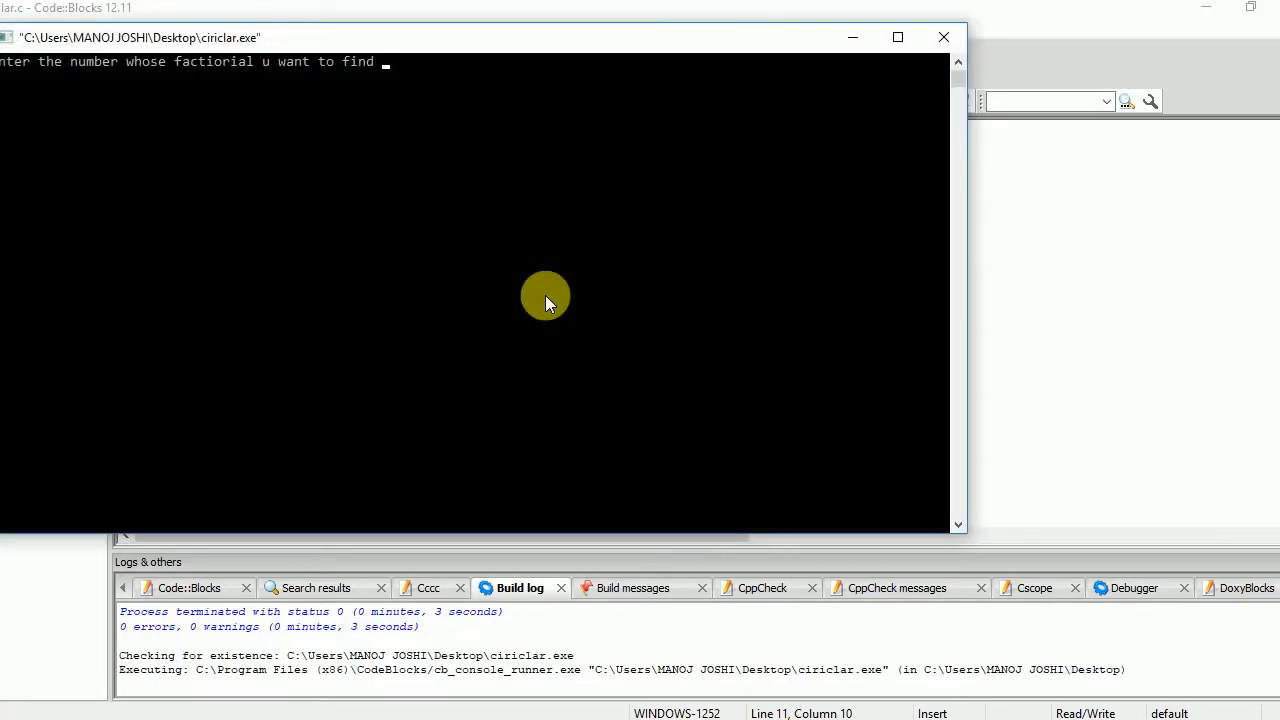
{"action": "type", "text": "5"}
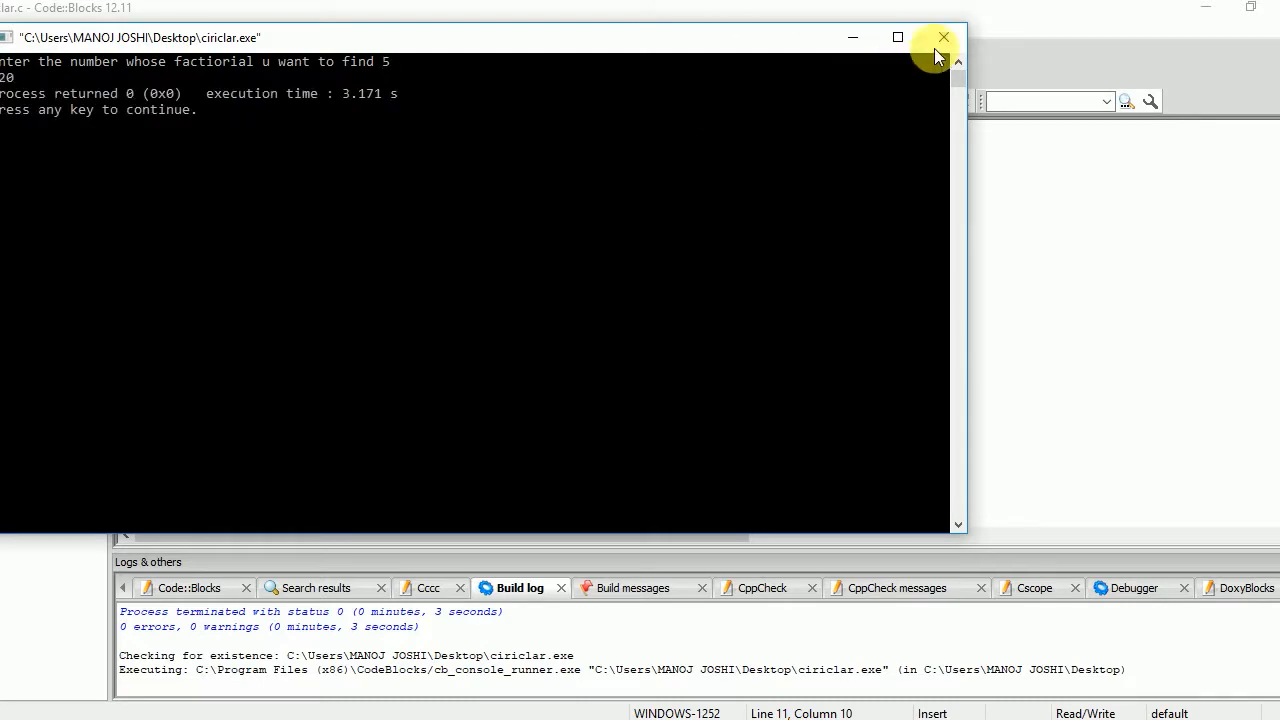
{"action": "left_click", "coordinate": [942, 37]}
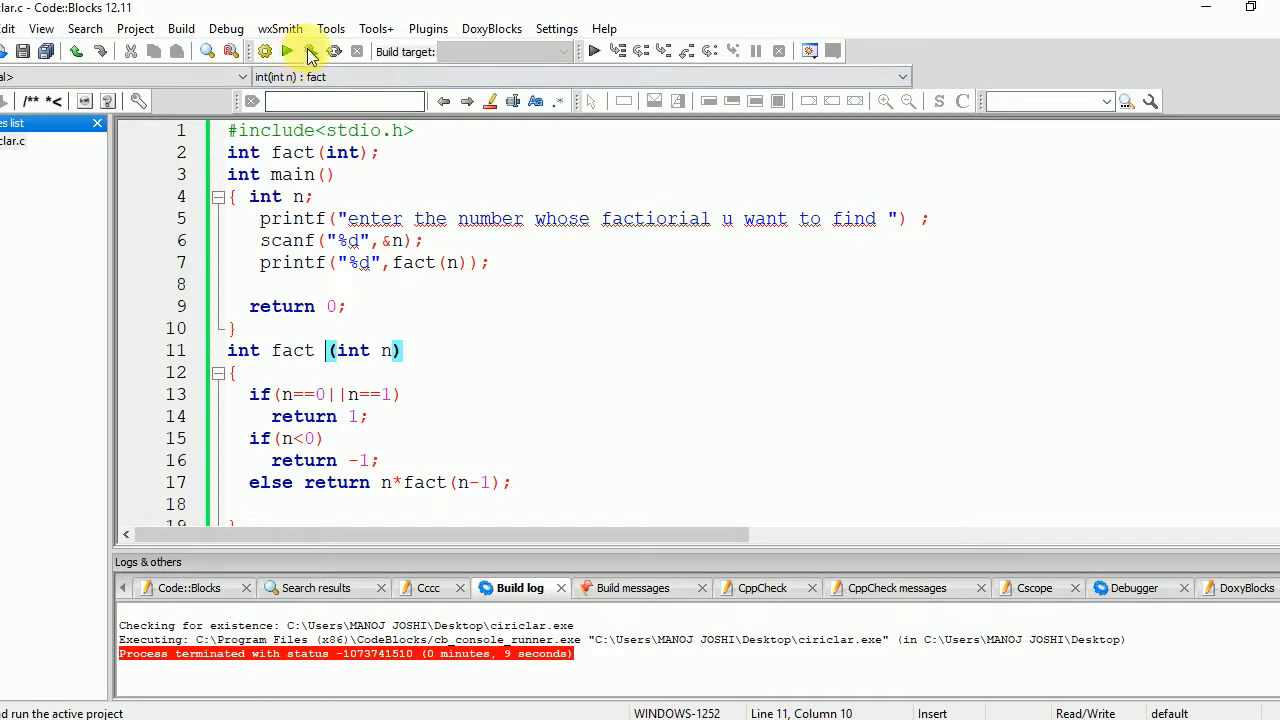
Rerun the program with input -9, confirm it prints -1, and close the console
{"action": "left_click", "coordinate": [311, 51]}
{"action": "type", "text": "-9"}
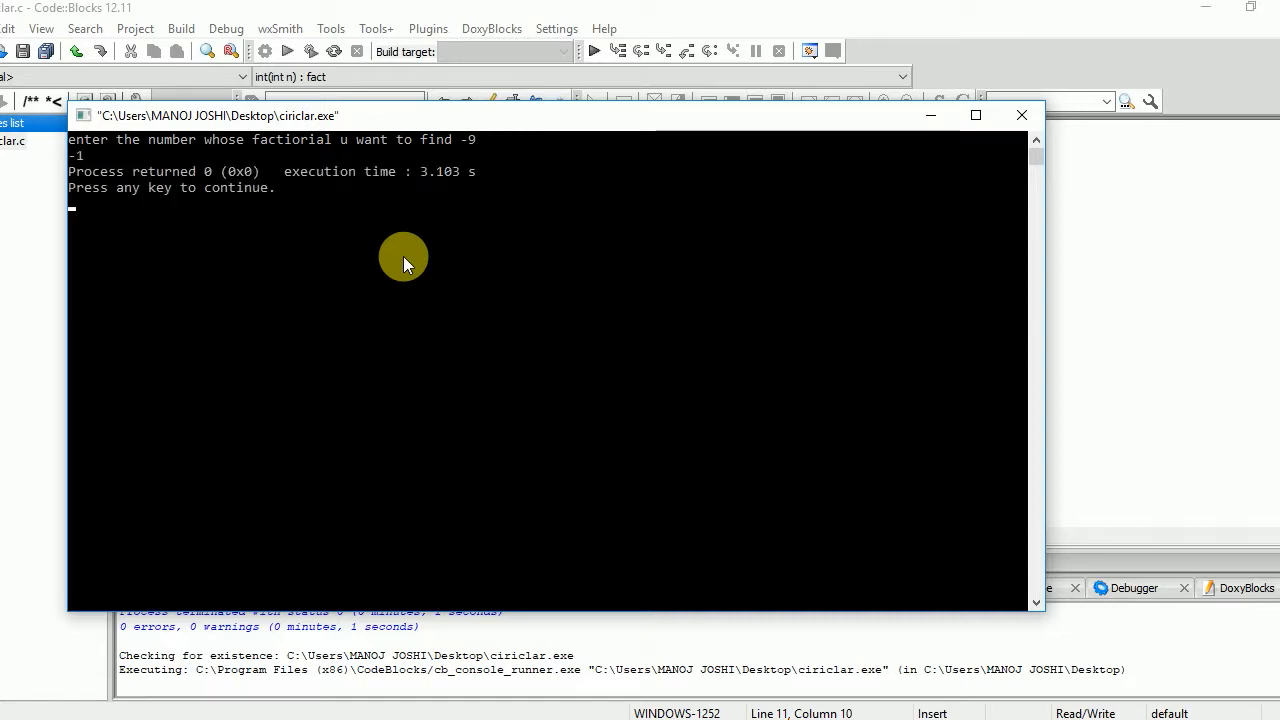
{"action": "left_click", "coordinate": [1022, 115]}
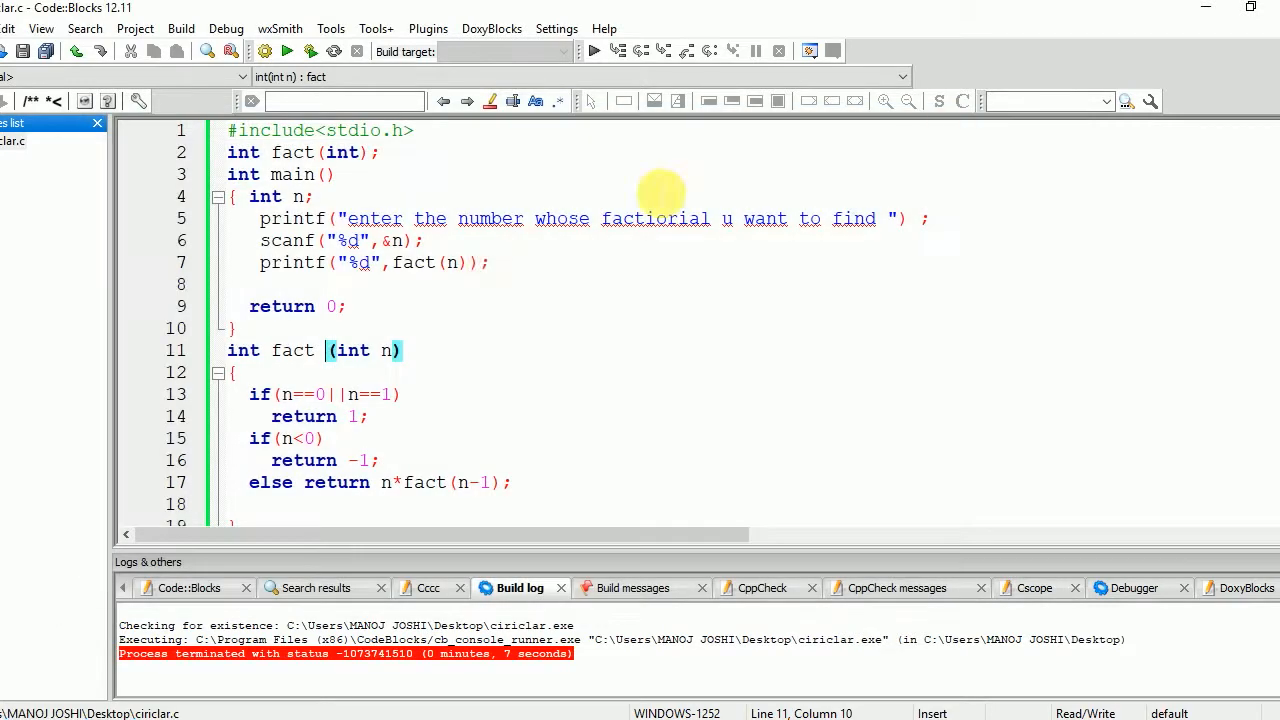